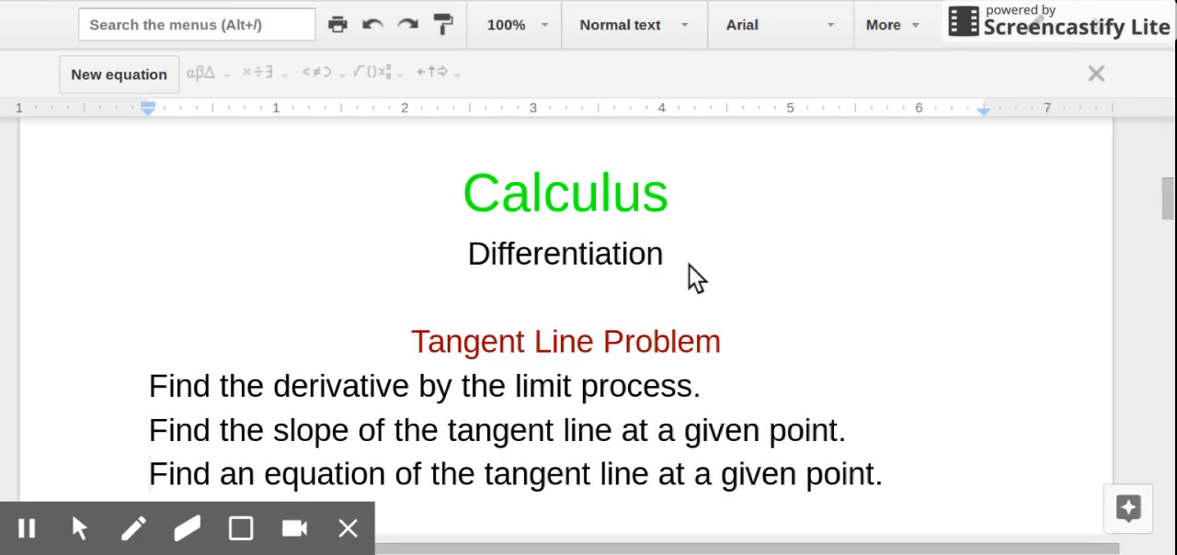
Step: Scroll past the basic differentiation rules to the page titled The Power Rule
scroll(down, 3)
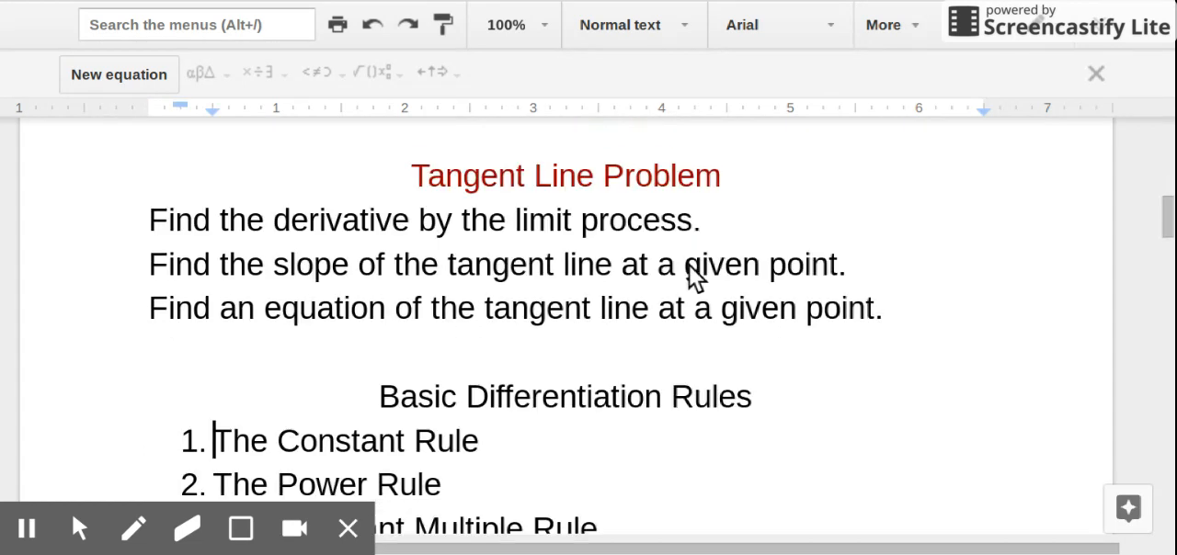
scroll(down, 3)
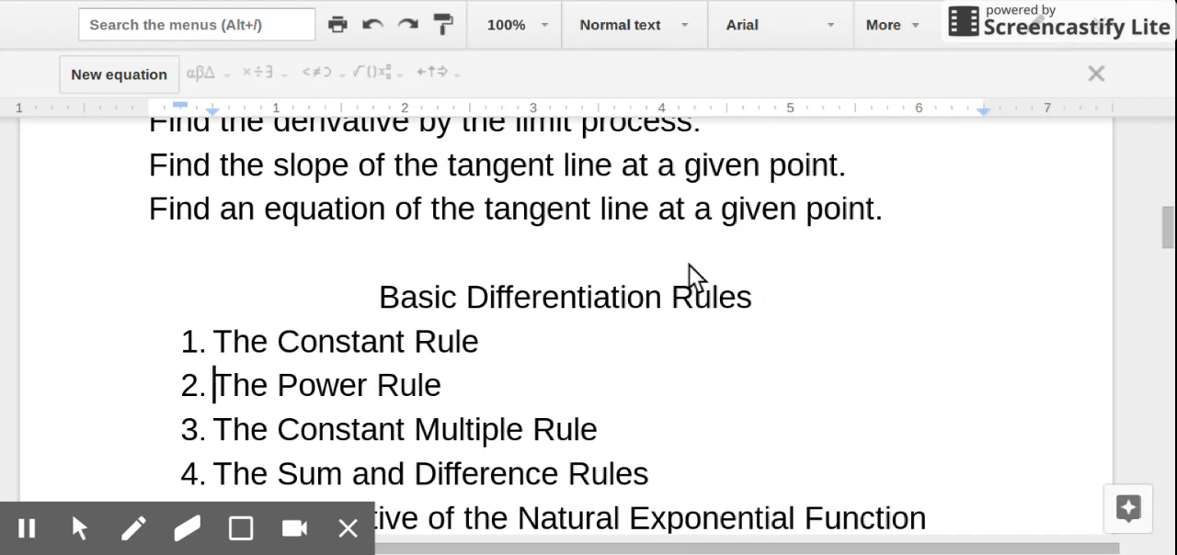
scroll(down, 3)
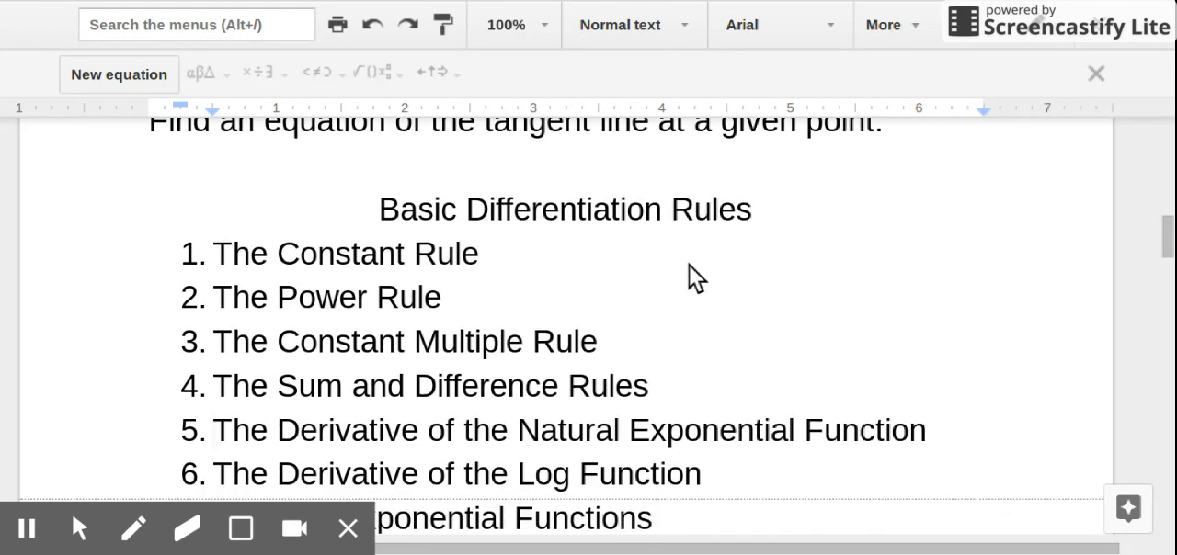
scroll(down, 3)
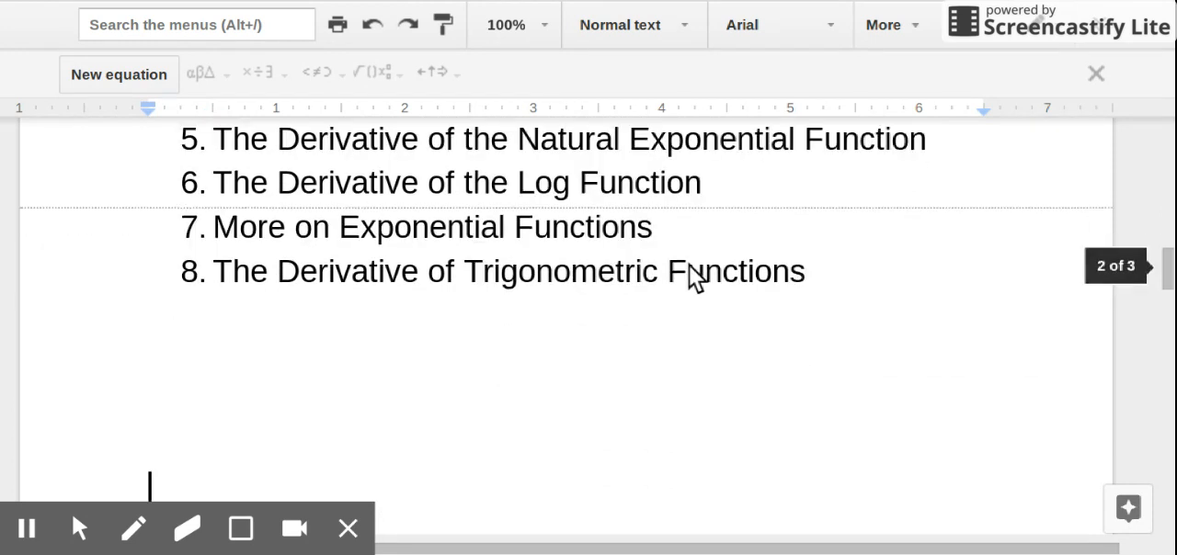
scroll(down, 3)
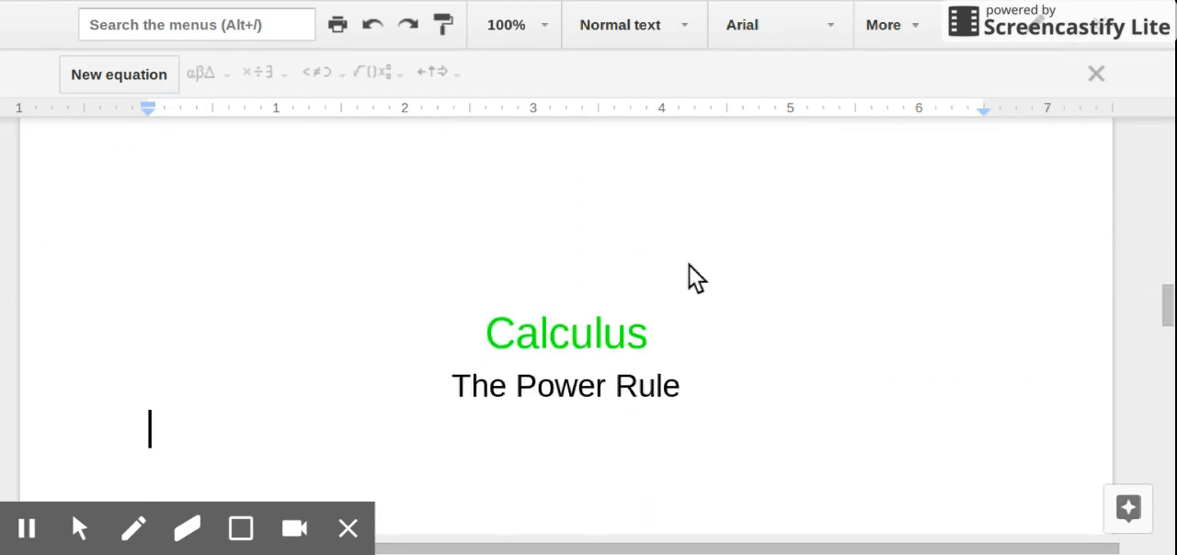
scroll(up, 3)
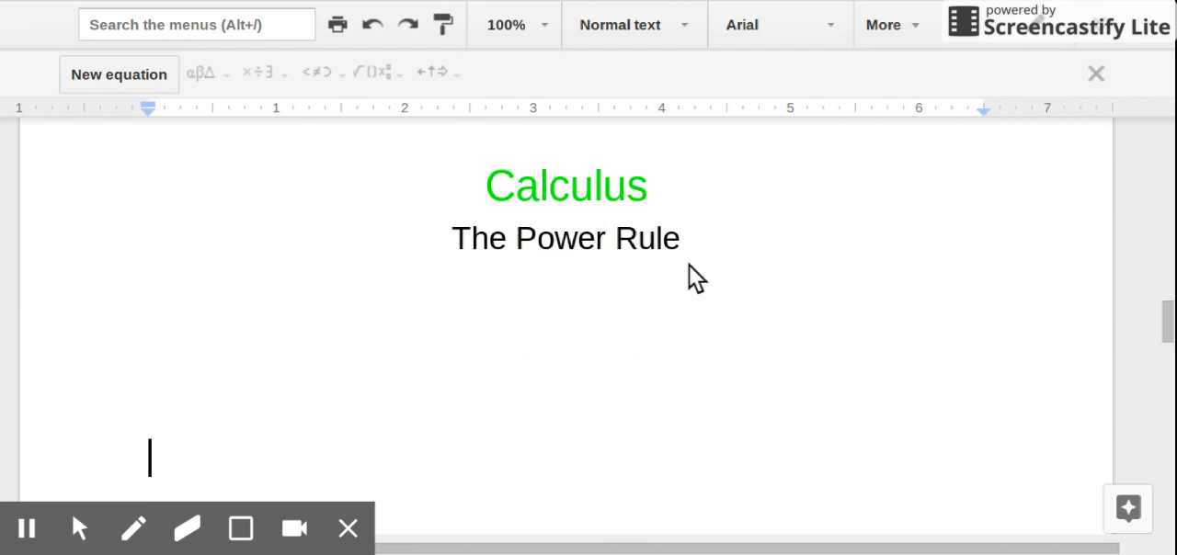
scroll(up, 3)
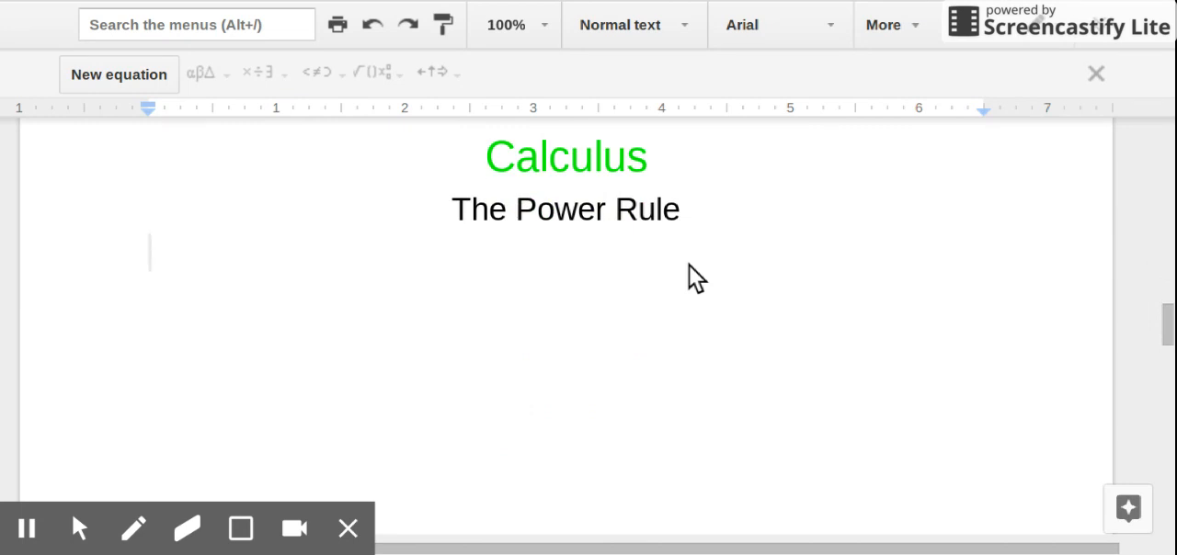
mouse_move(500, 293)
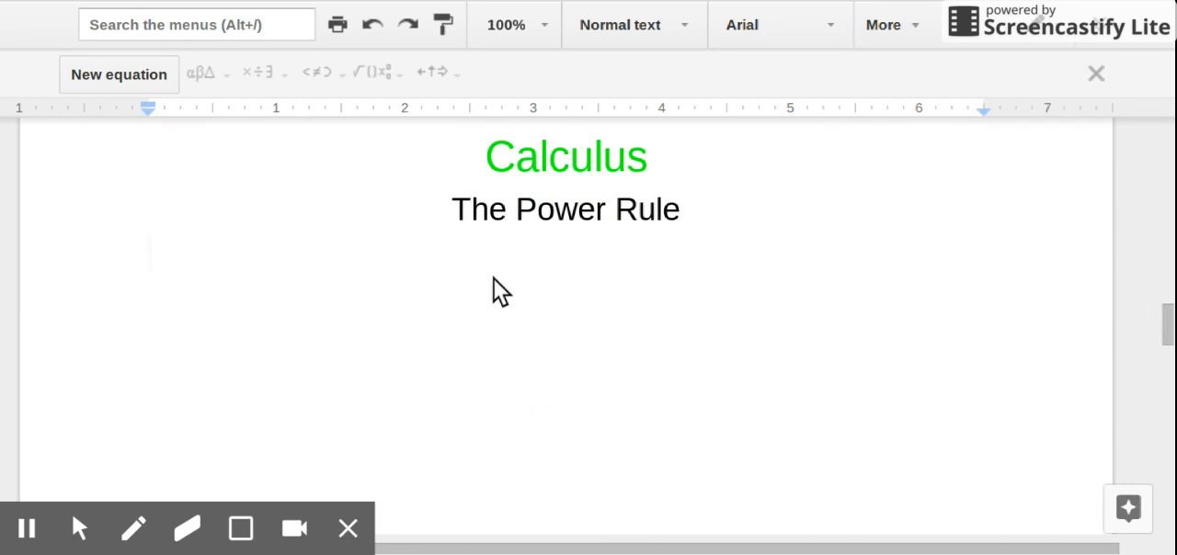
mouse_move(303, 290)
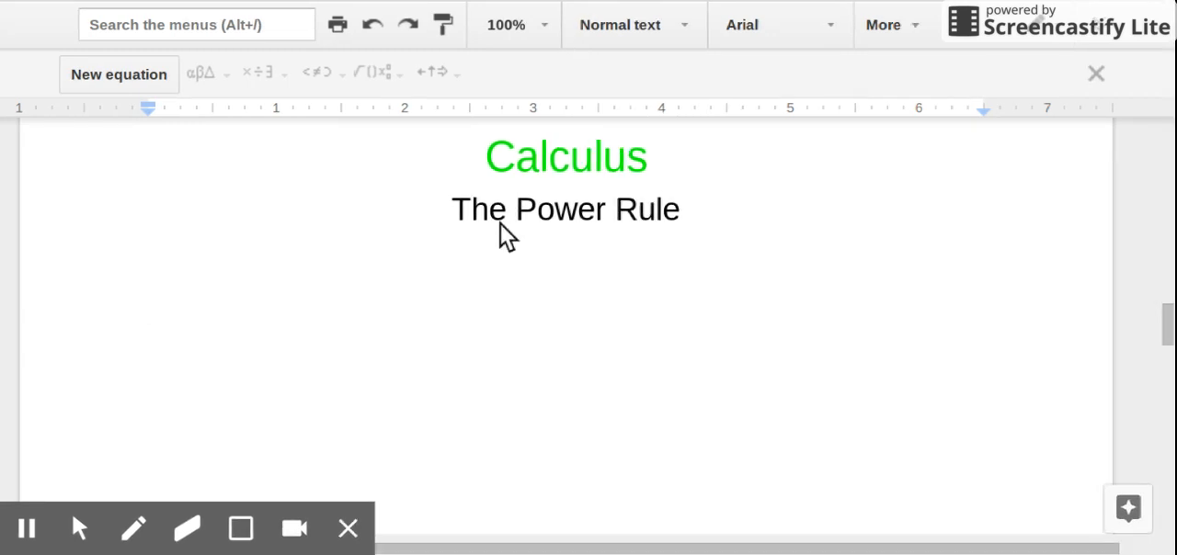
mouse_move(184, 203)
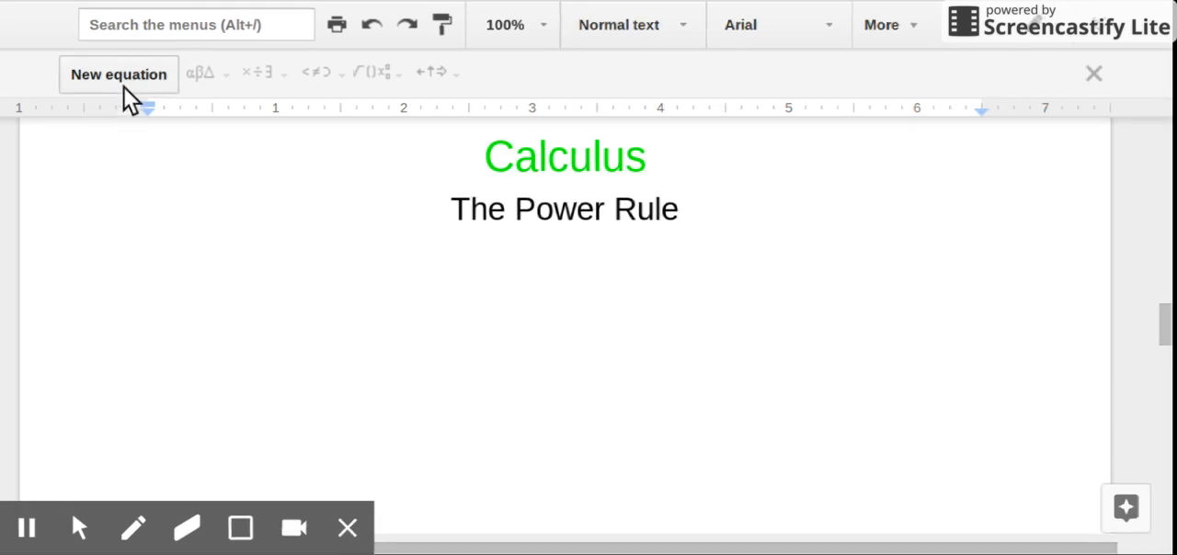
Step: Insert the equation M(x) = x³ directly below The Power Rule heading
click(118, 74)
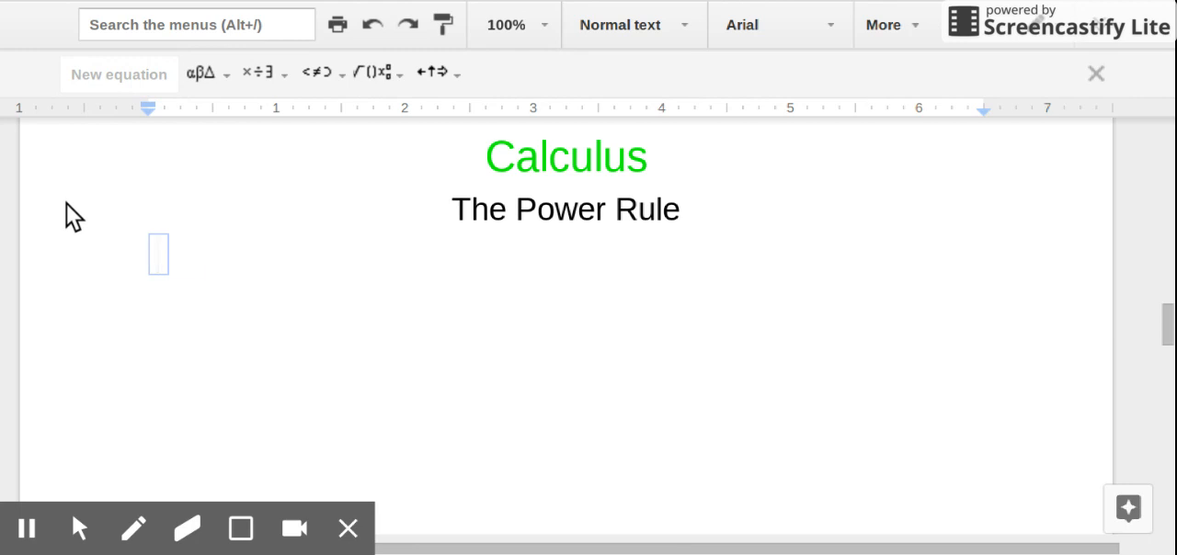
text(M()
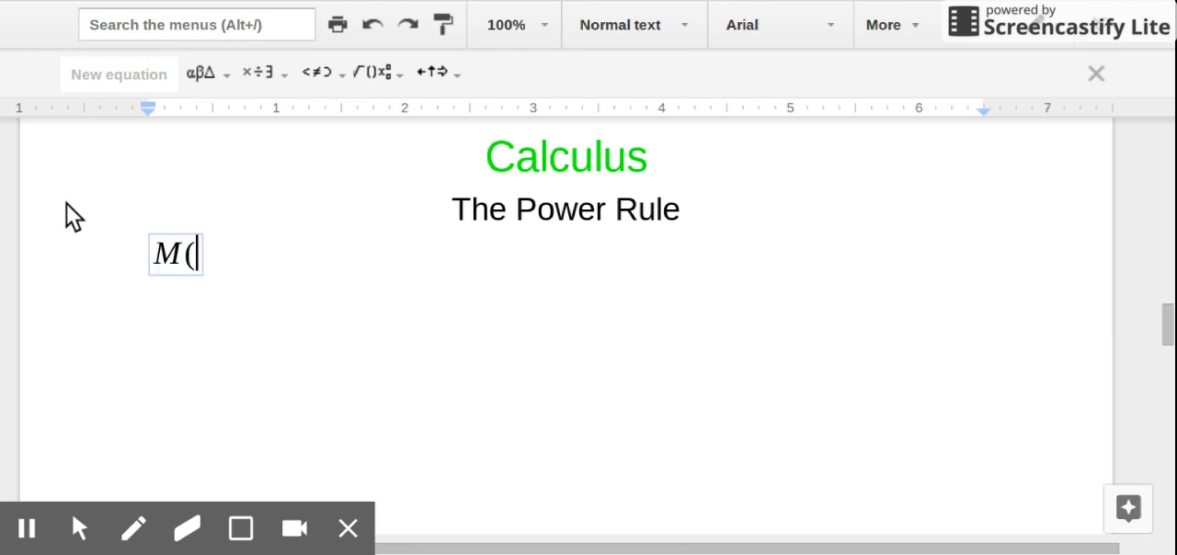
text(x))
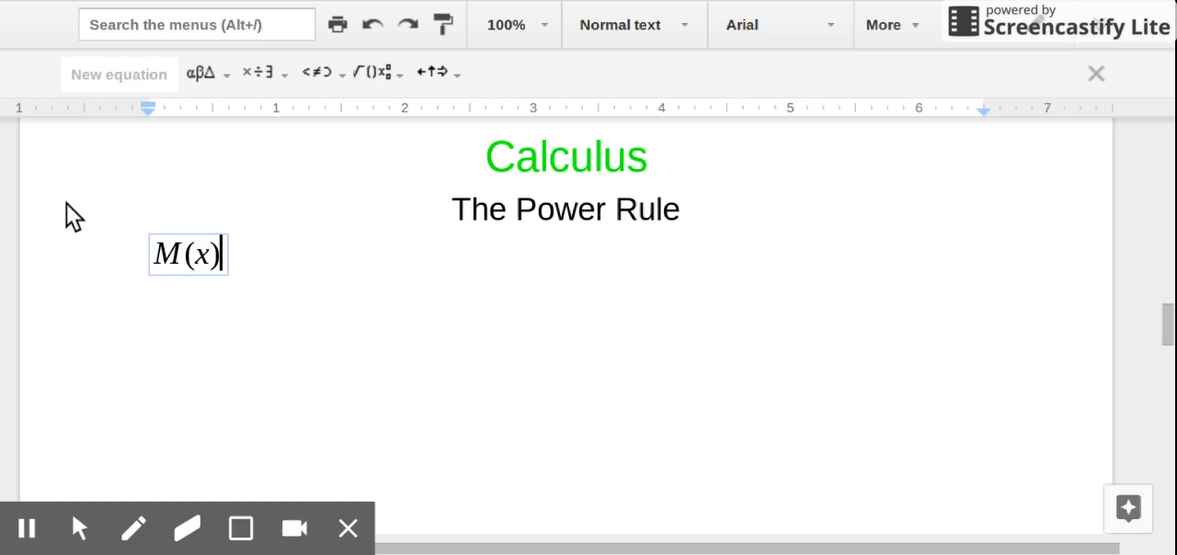
text(= x)
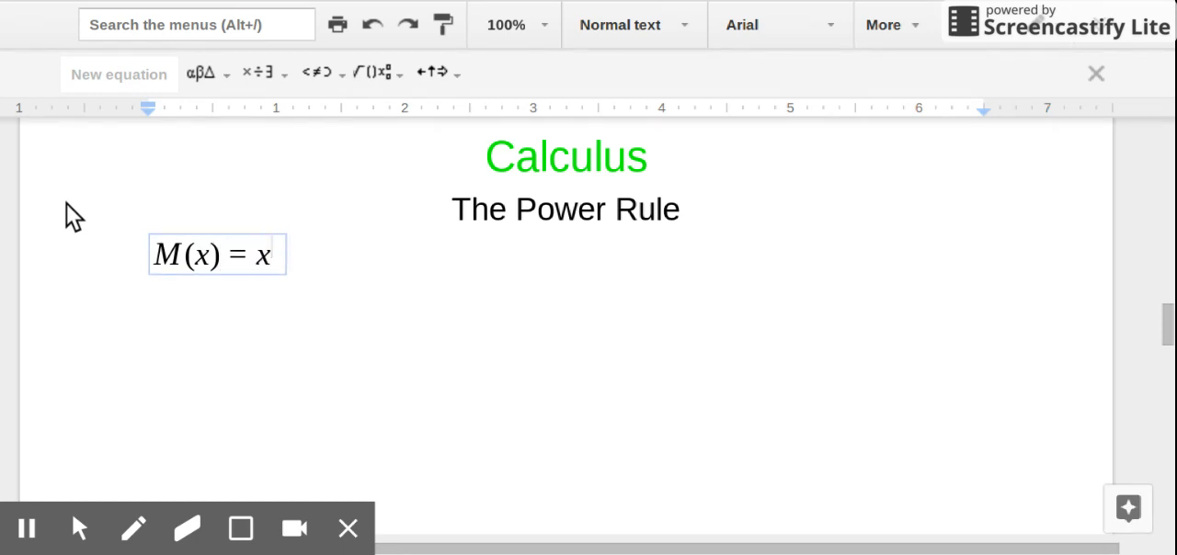
text(3)
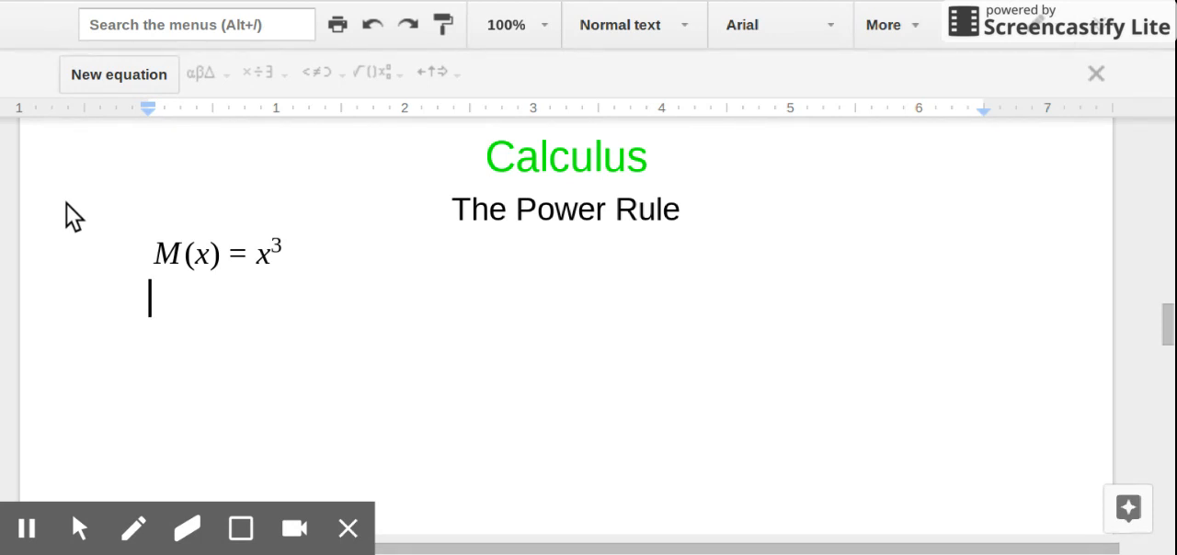
mouse_move(119, 74)
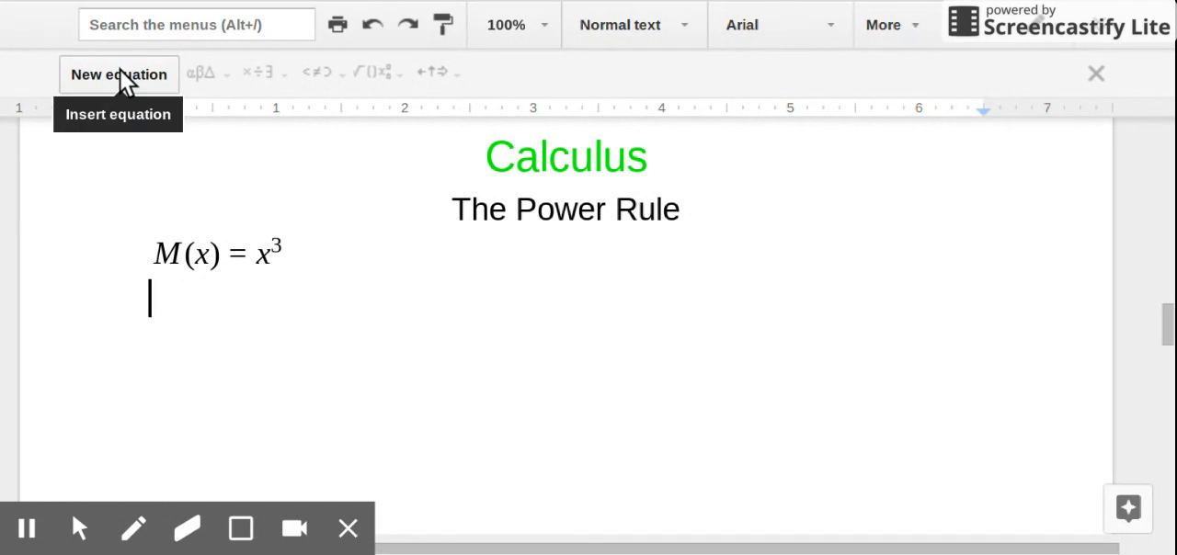
Step: Add the equation M'(x) = 3x² on the next line, correcting a mistyped capital X
click(118, 75)
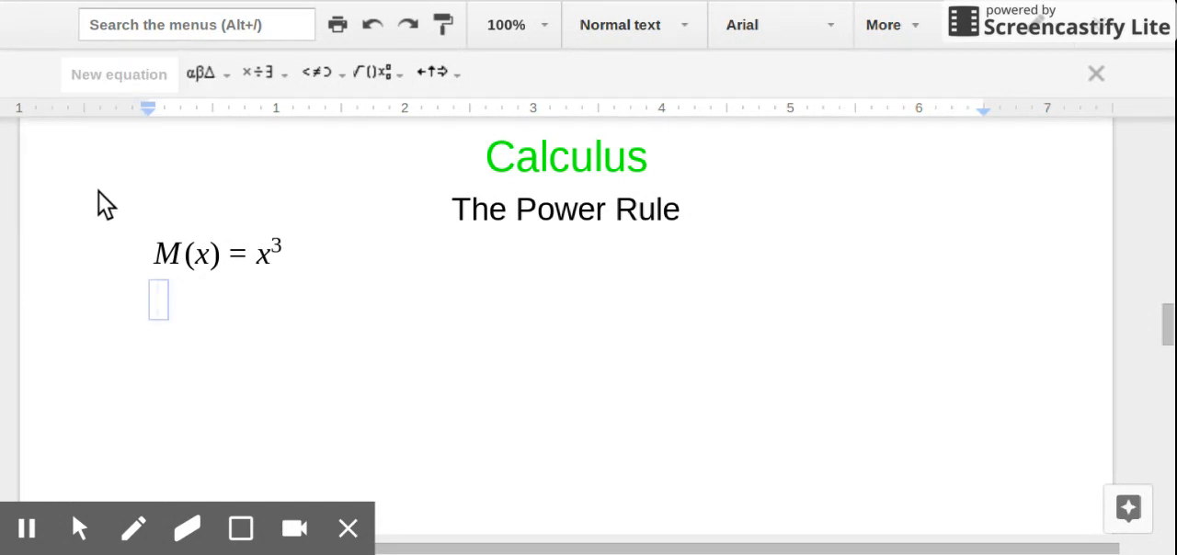
text(M)
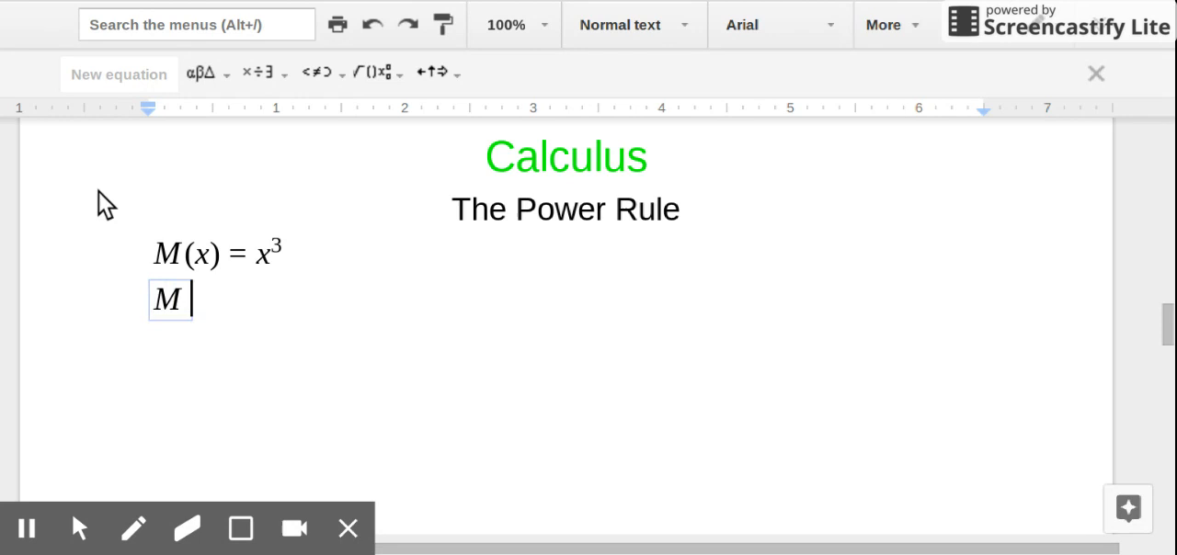
text(')
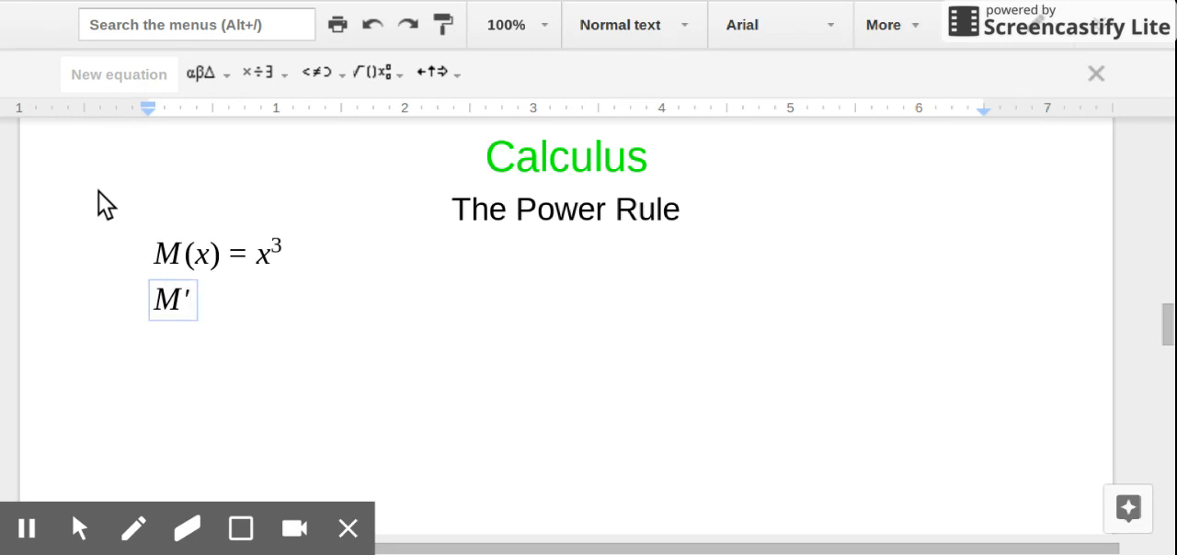
text((X))
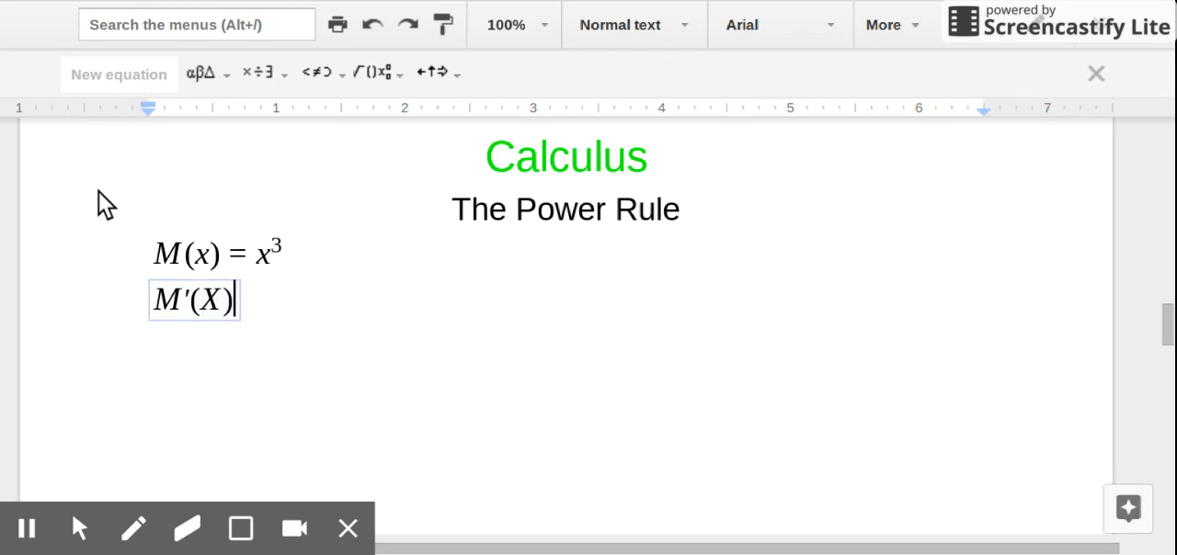
key(Backspace)
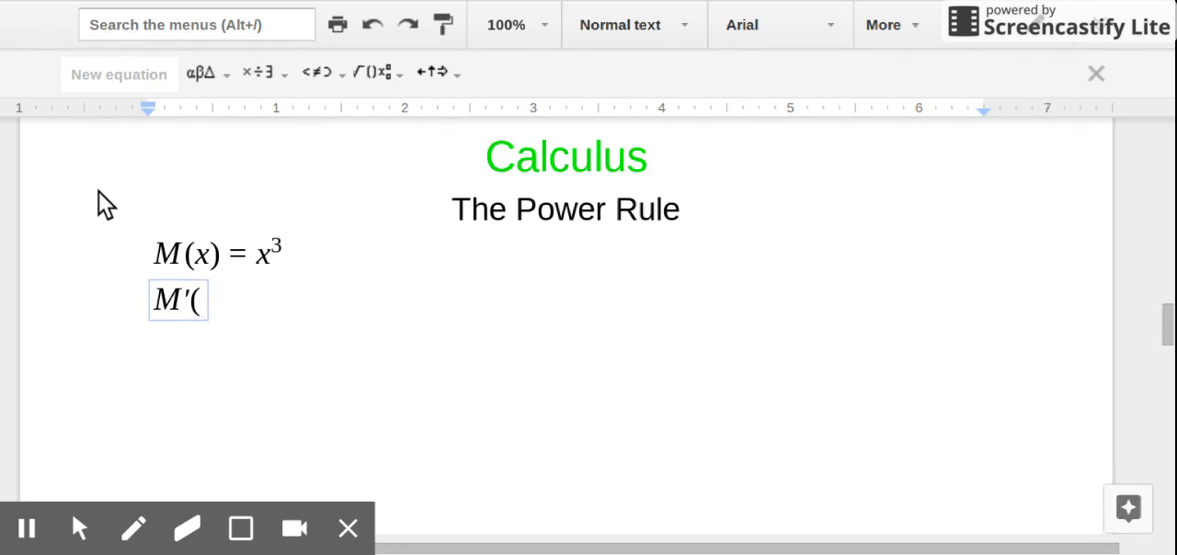
text(x) =)
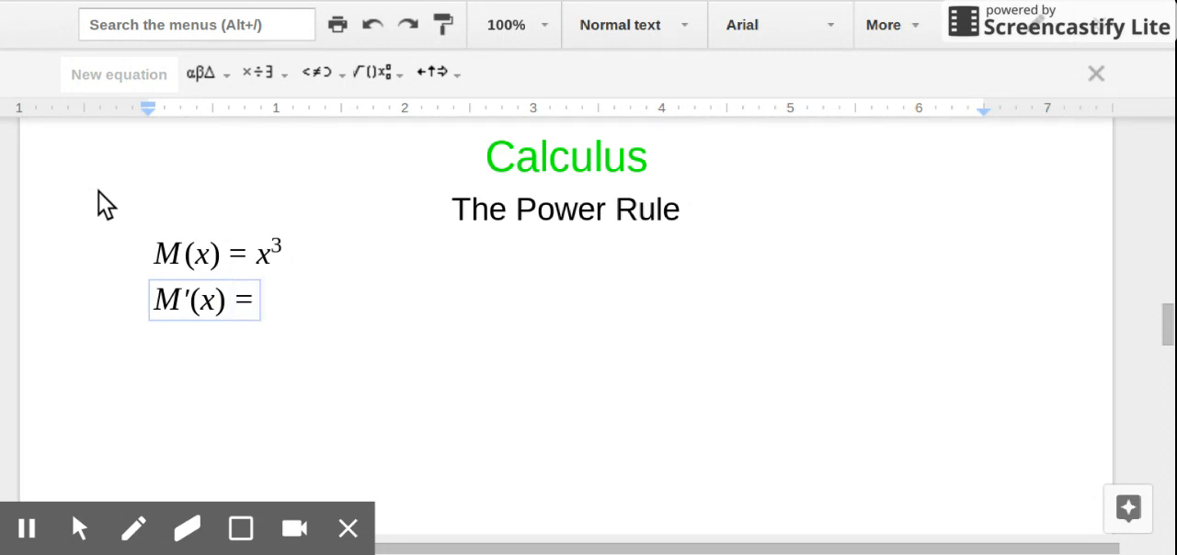
mouse_move(281, 258)
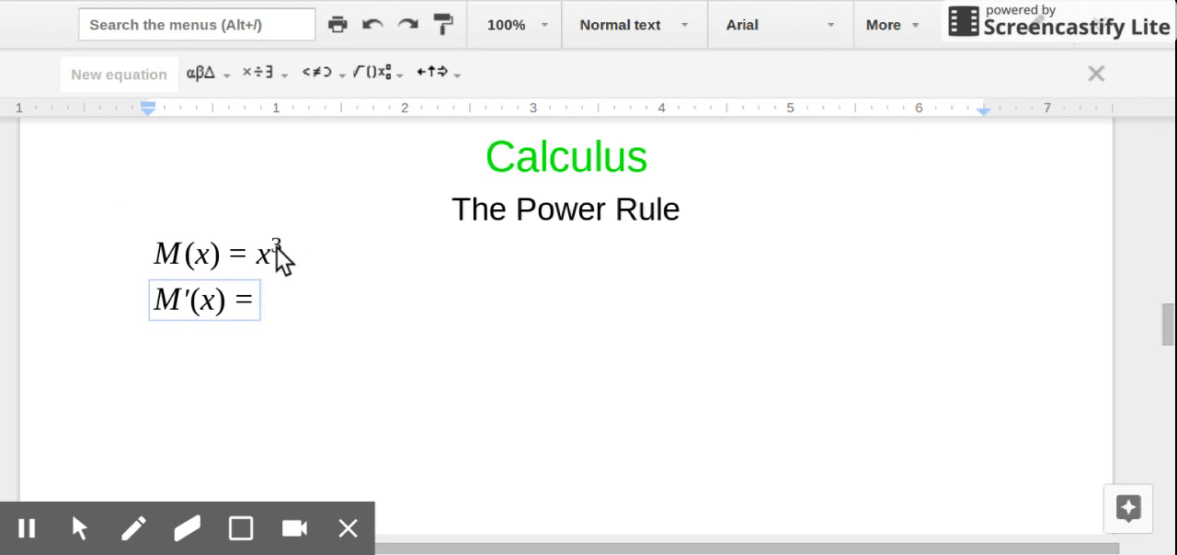
mouse_move(83, 276)
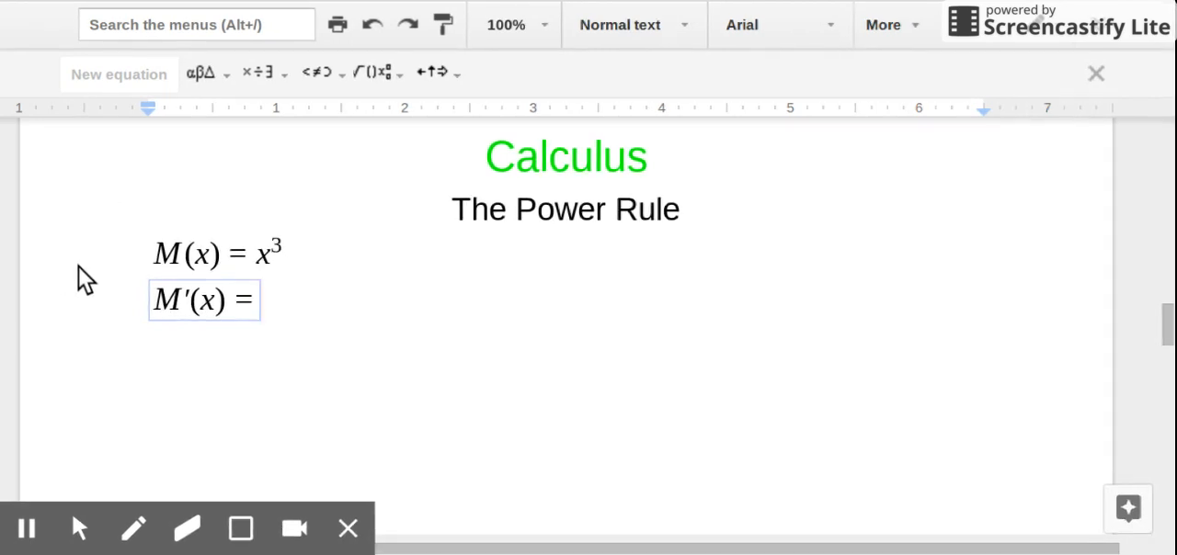
text(3)
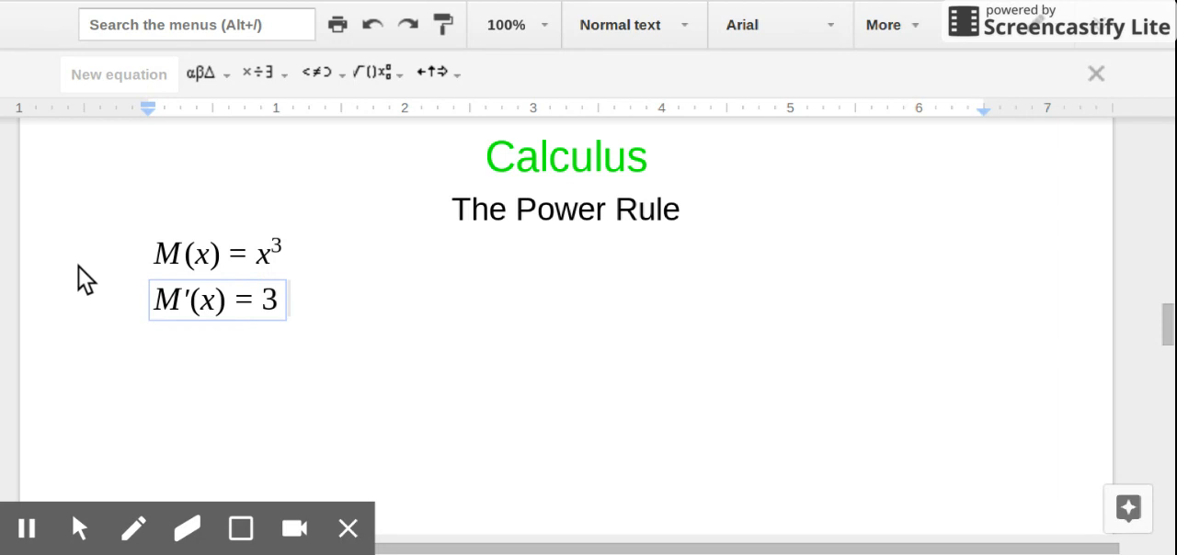
text(x)
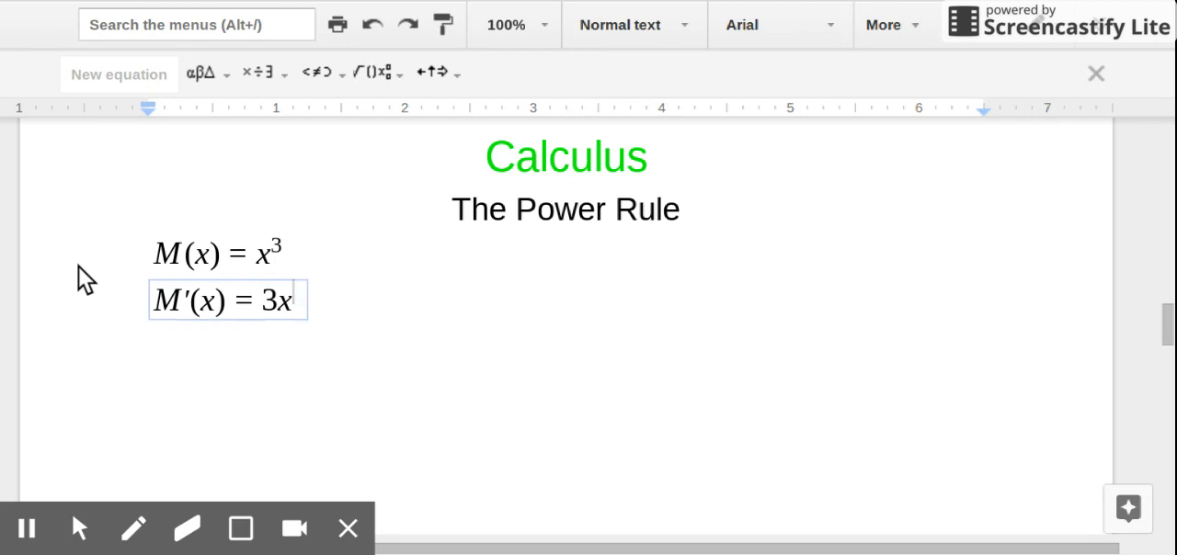
text(2)
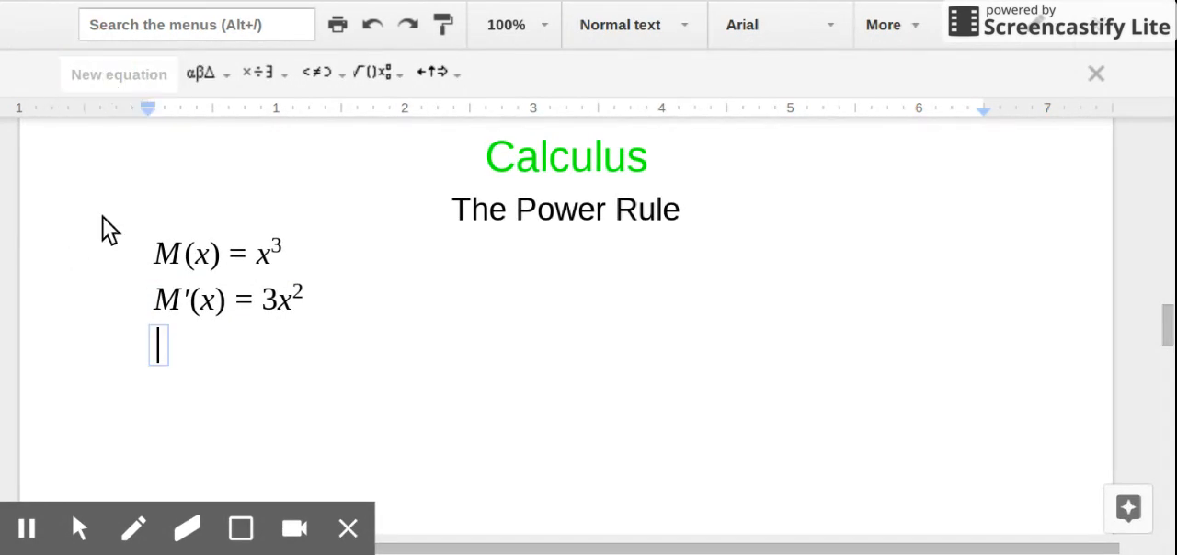
Step: Type the equation y = 7x² as the next example
text(y)
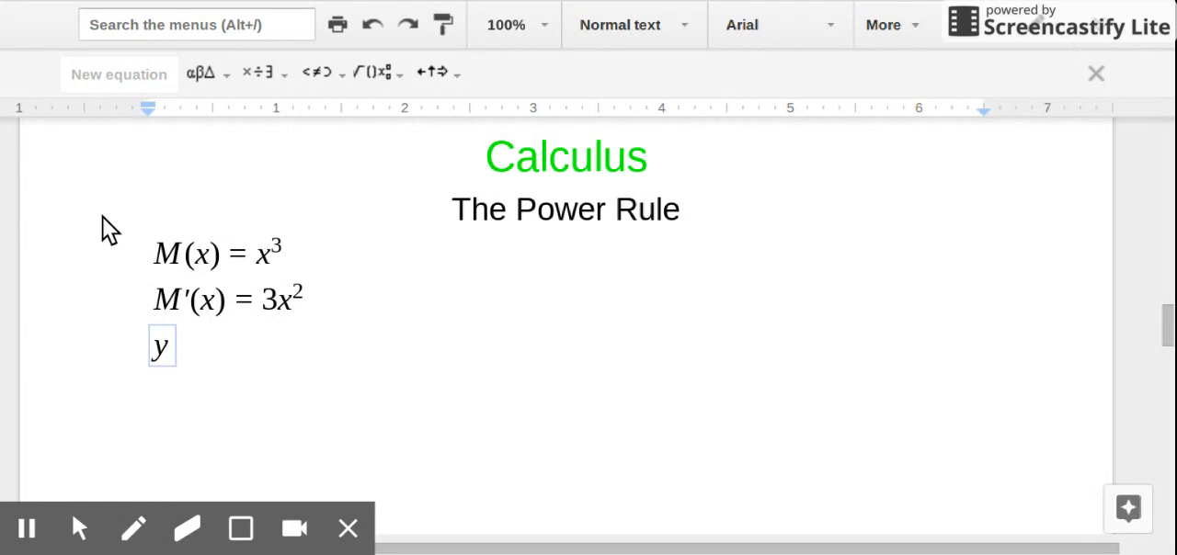
text(= 7)
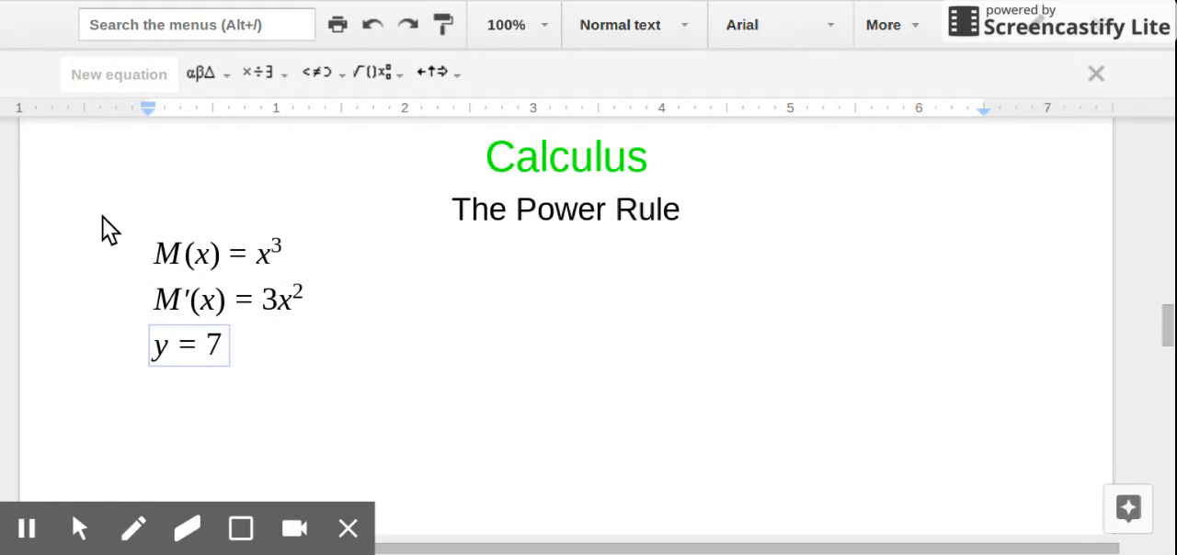
text(x)
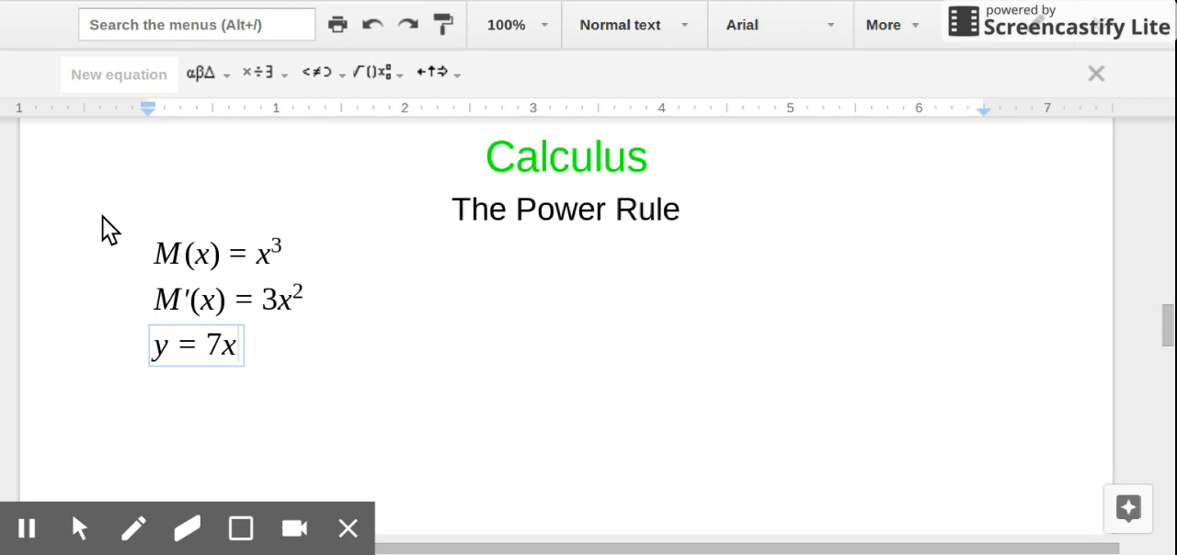
text(2)
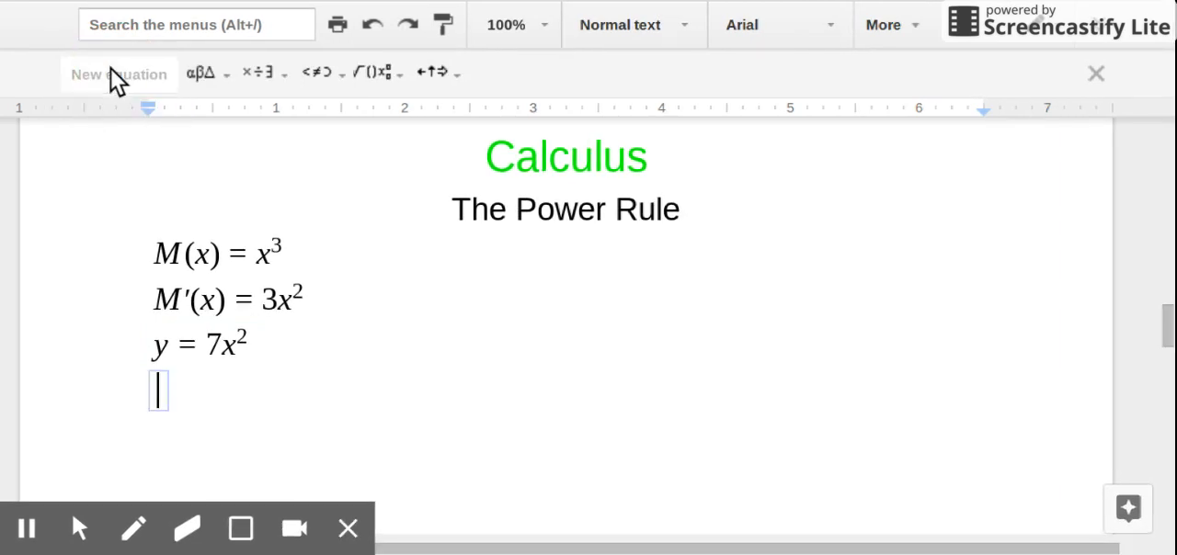
Step: Type its derivative y' = 14x on the following line
text(y')
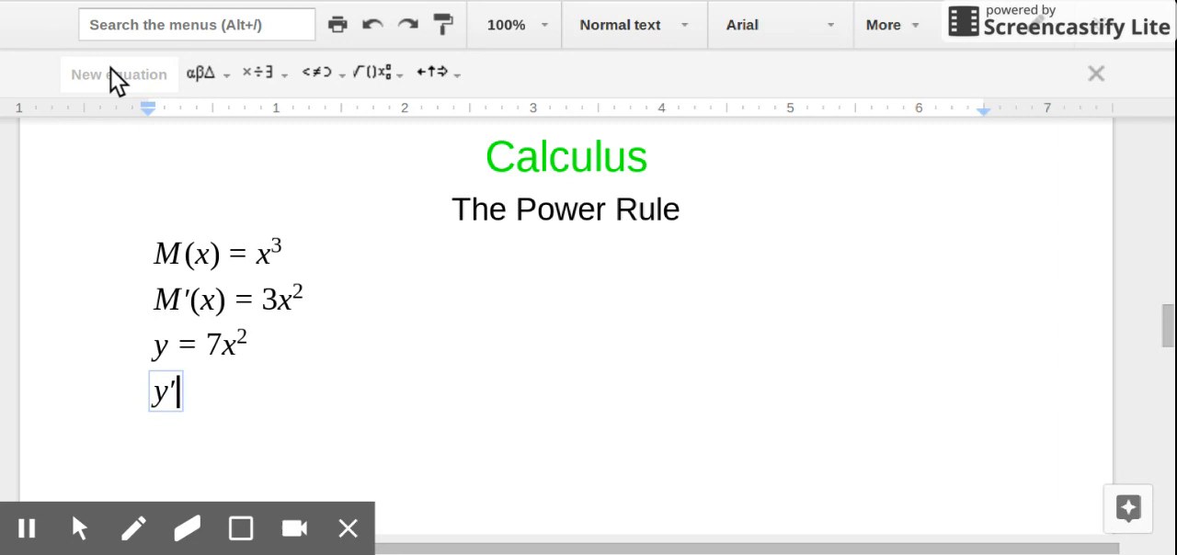
text(=)
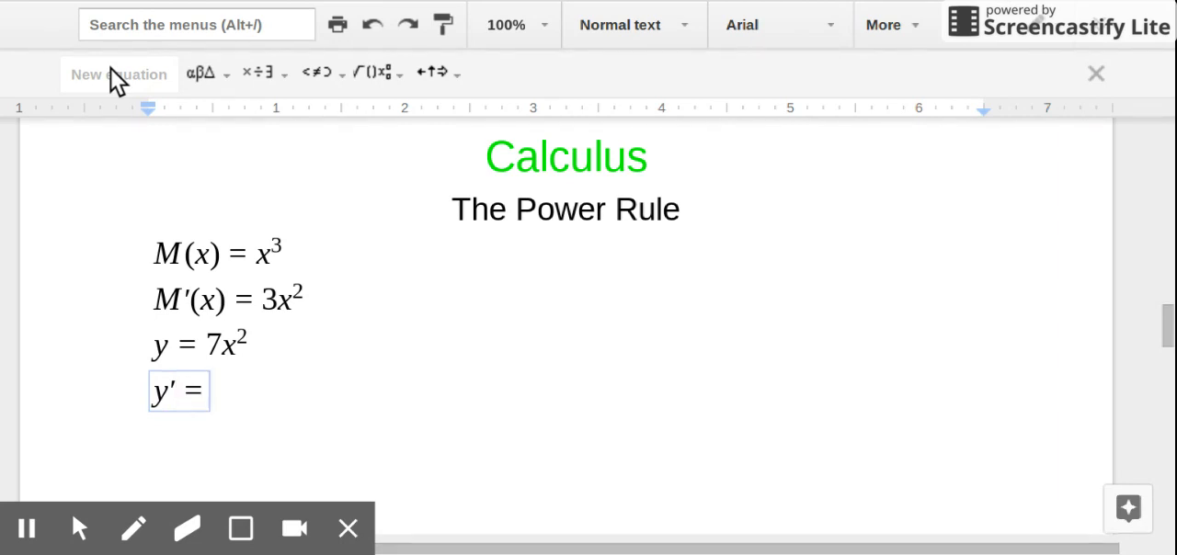
text(1)
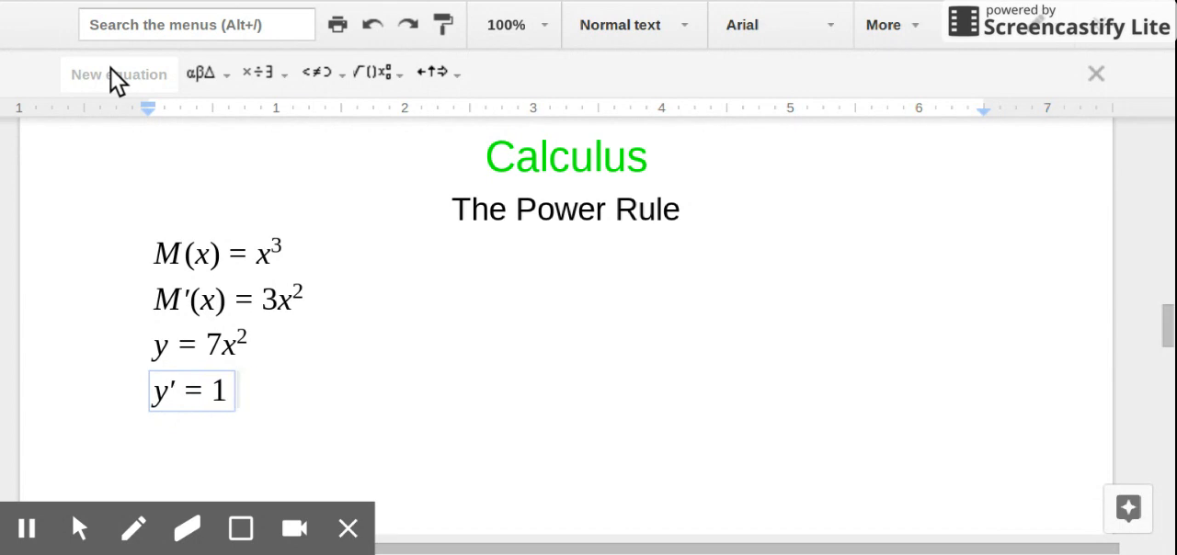
text(4x)
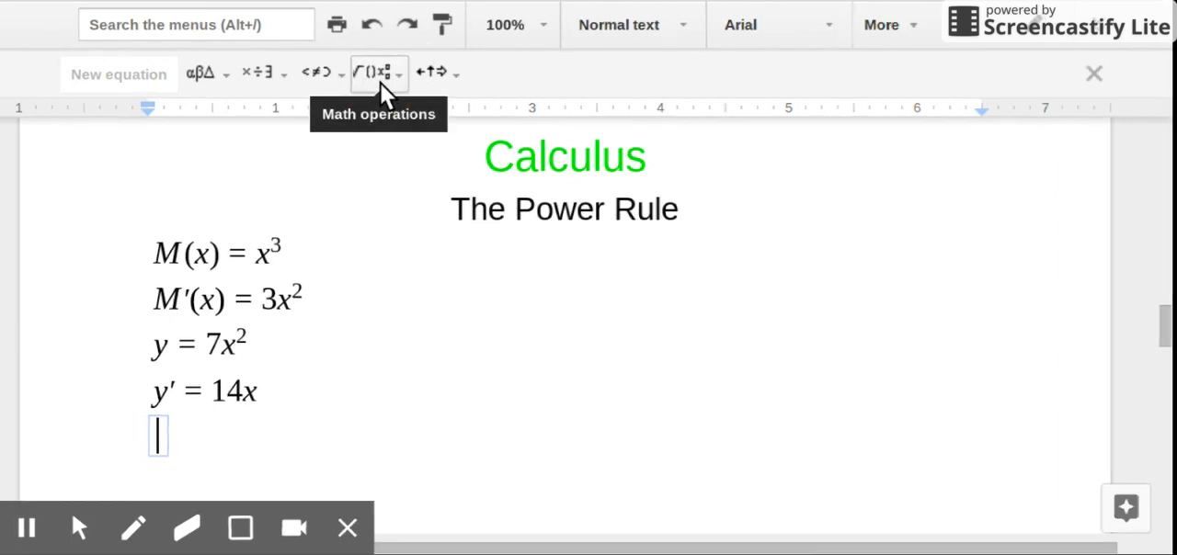
Step: Write d/dx[x⁷] = 7x⁶, with d/dx entered as a fraction template
click(378, 73)
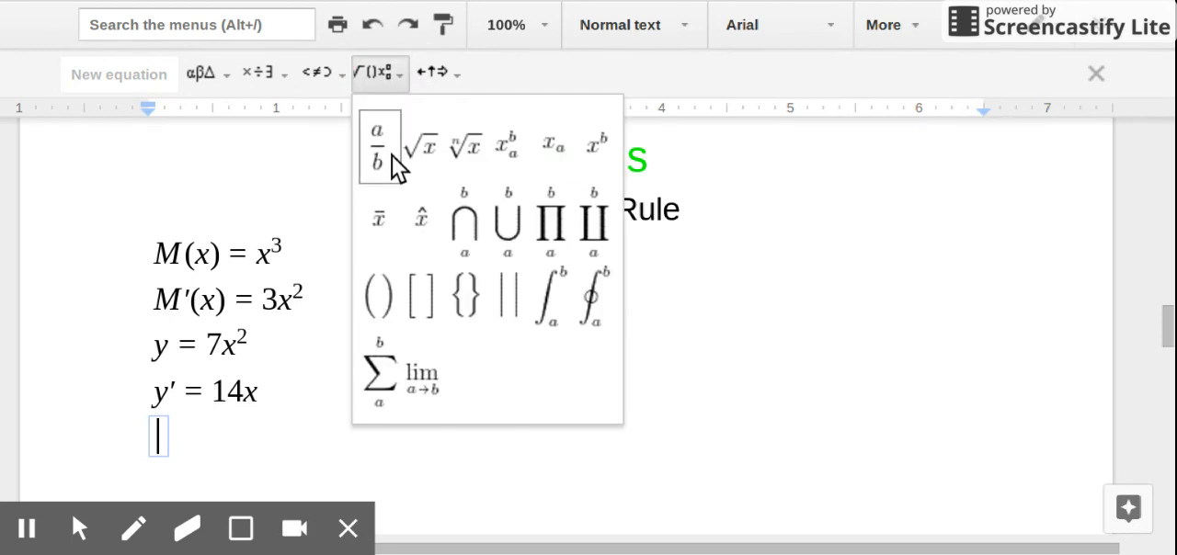
click(378, 145)
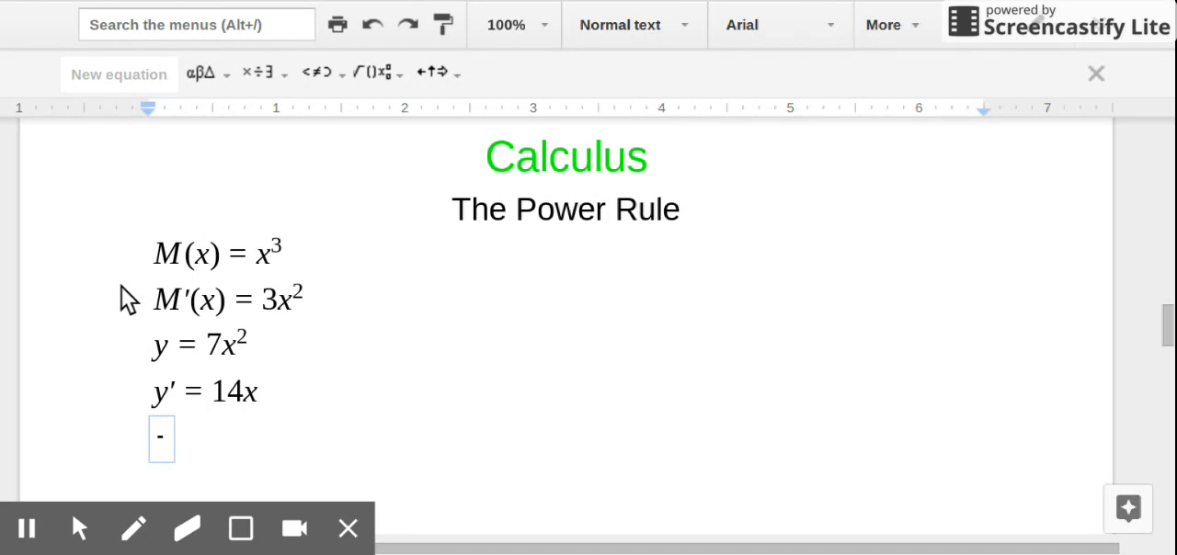
text(d/dx)
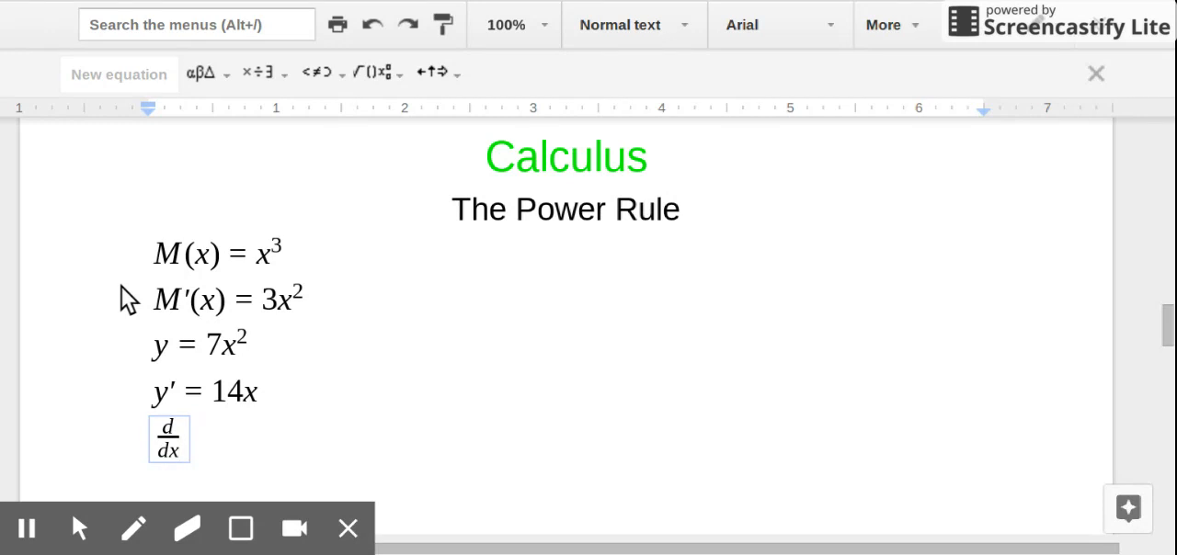
click(188, 439)
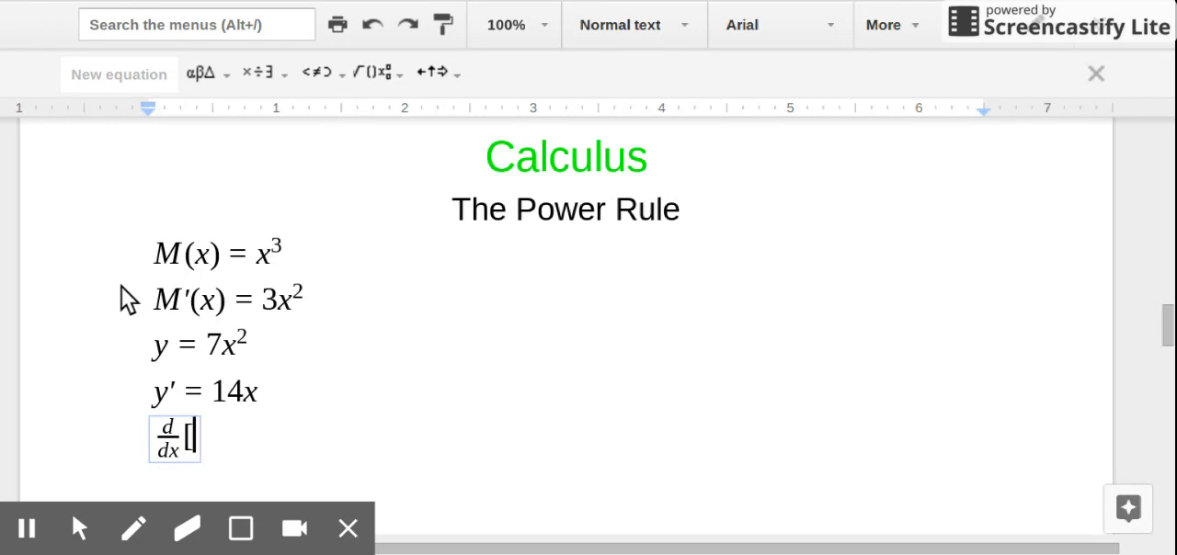
text(x)
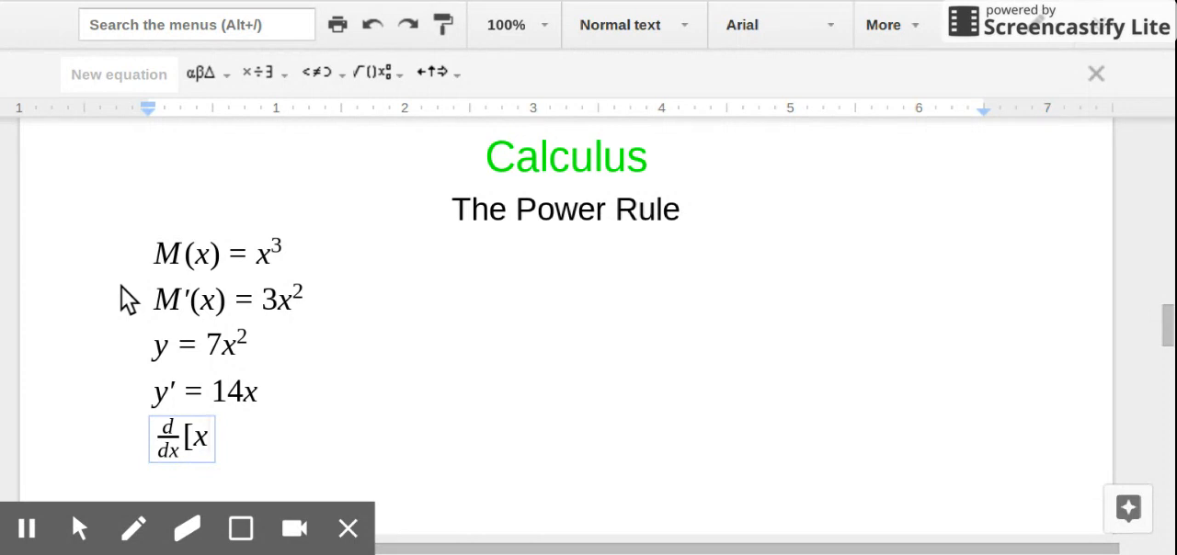
text(7)
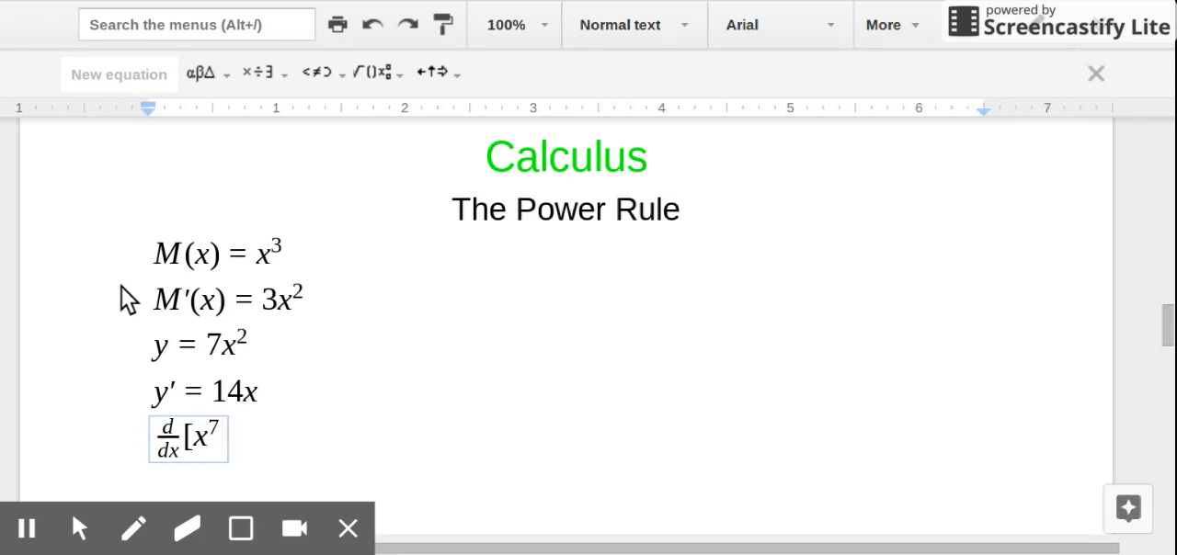
text(])
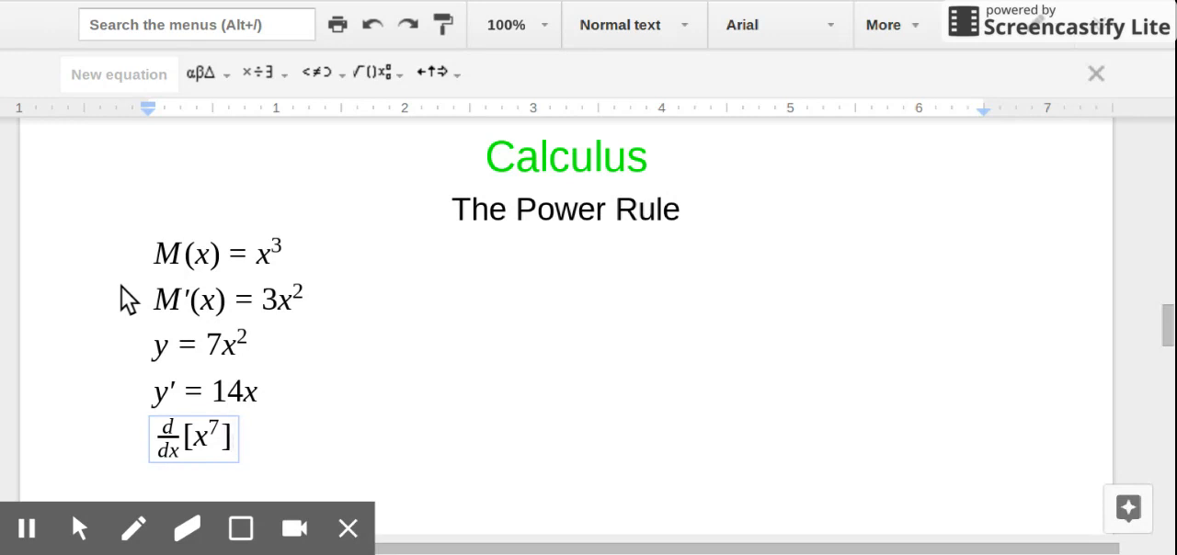
text(=)
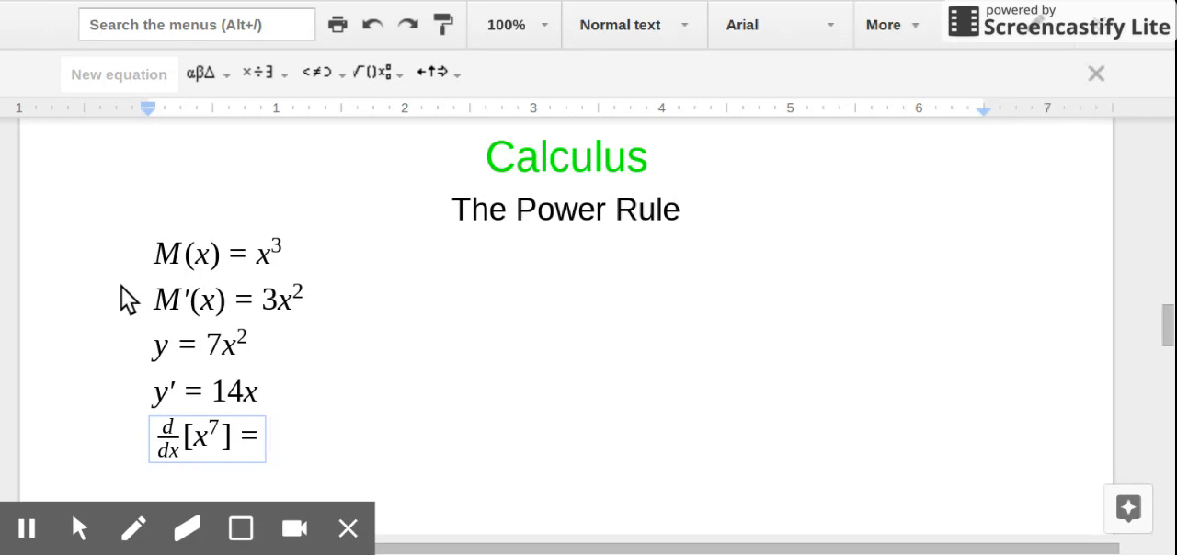
text(7x)
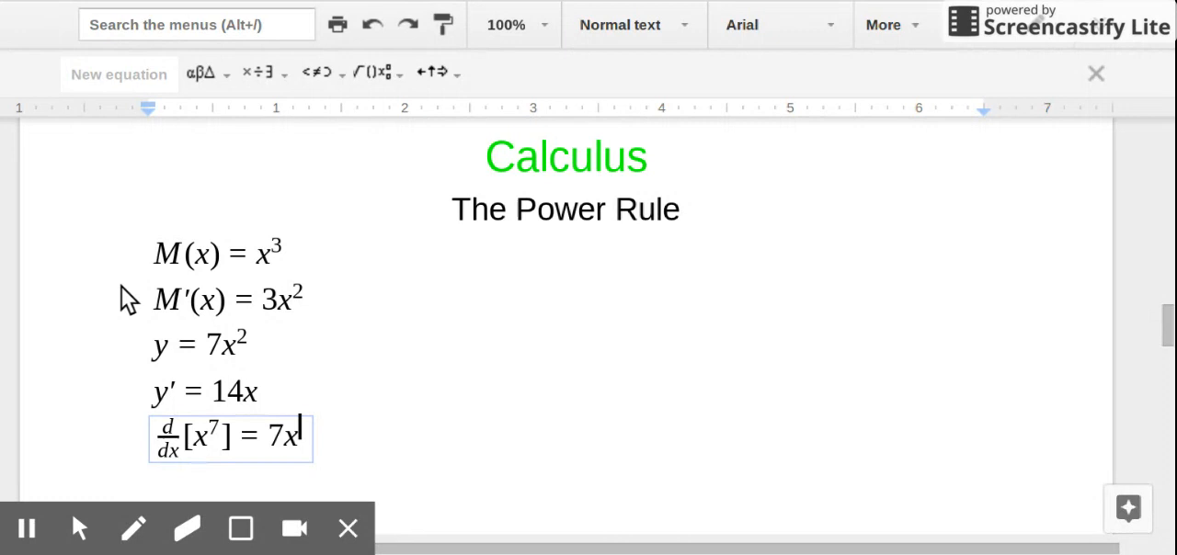
text(6)
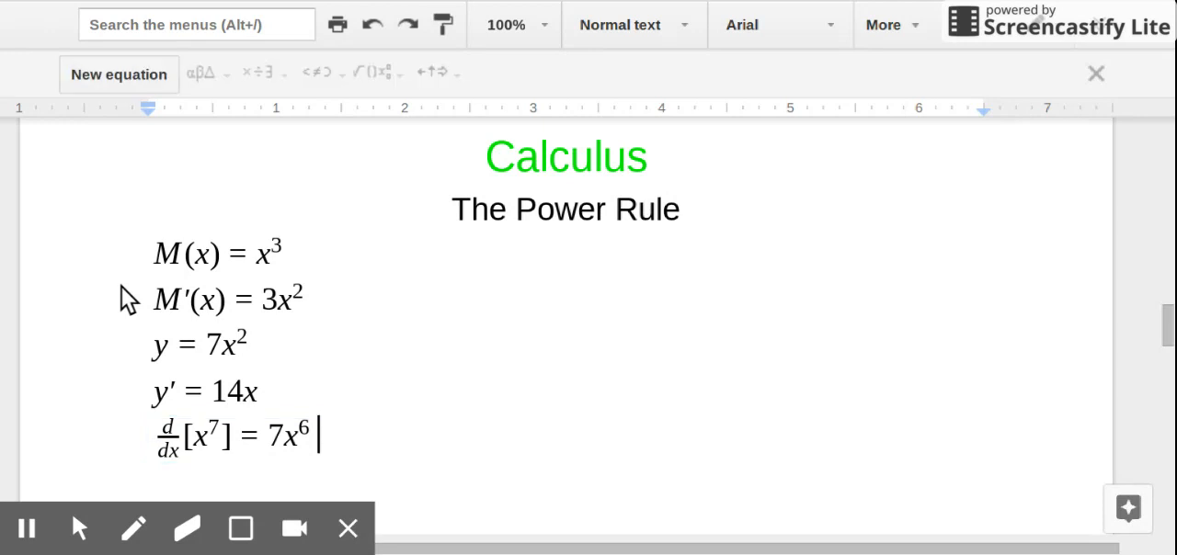
mouse_move(173, 210)
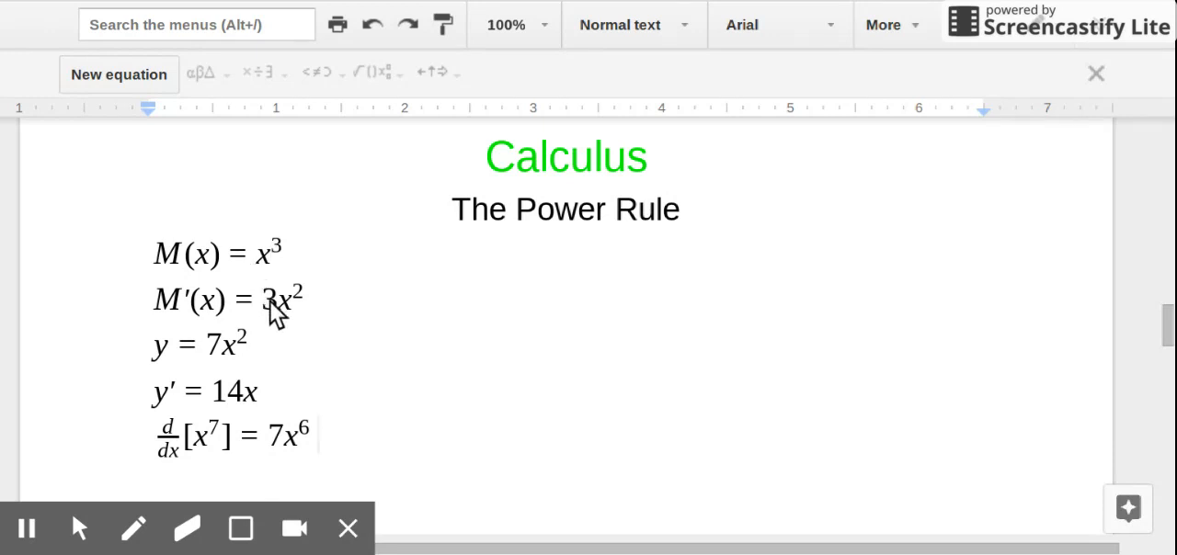
click(318, 434)
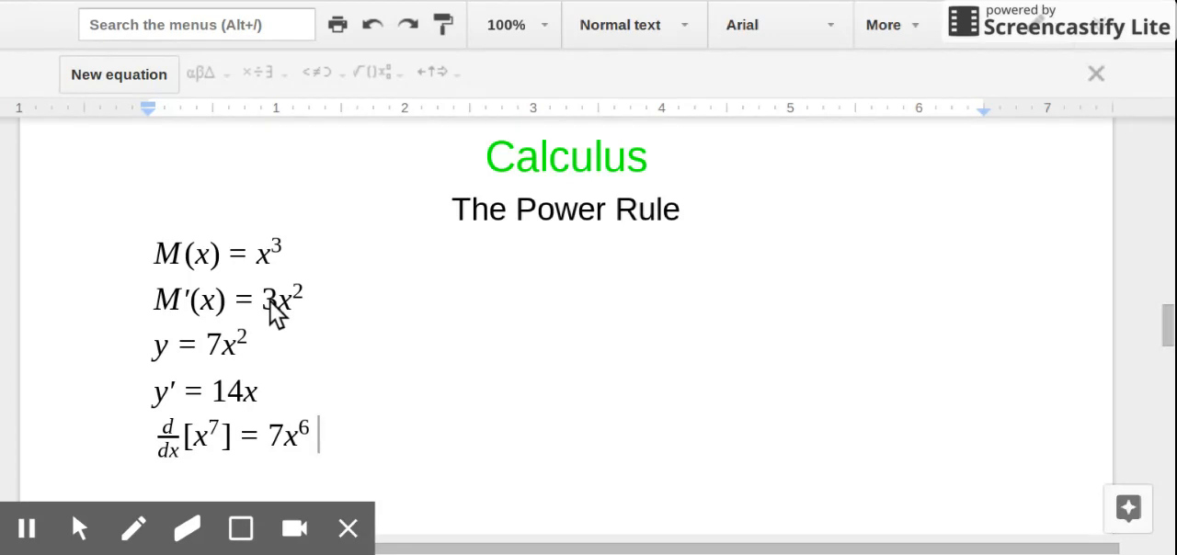
mouse_move(276, 267)
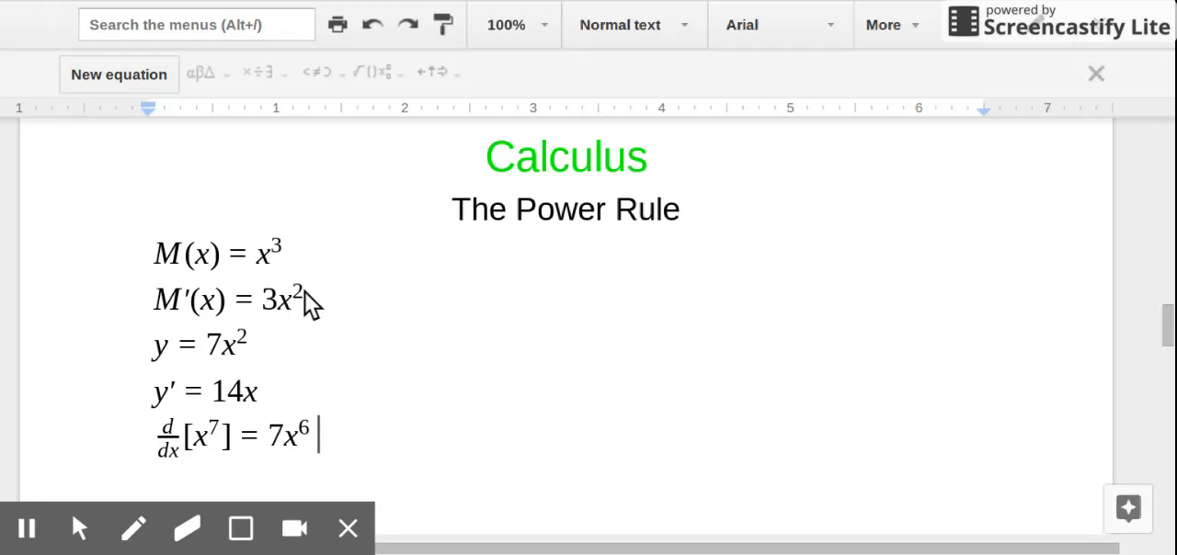
mouse_move(276, 345)
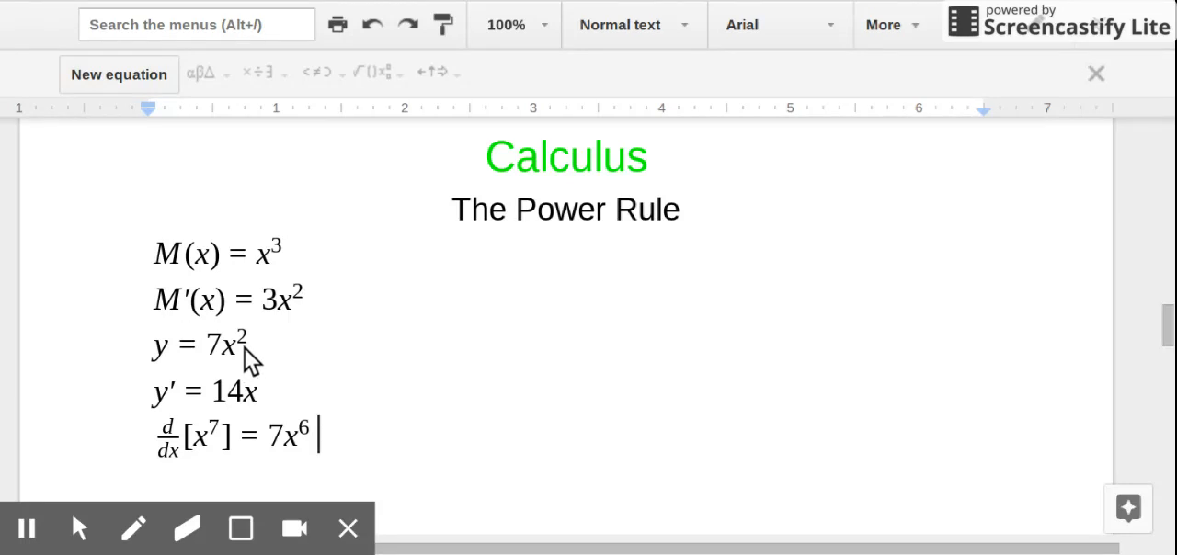
mouse_move(212, 359)
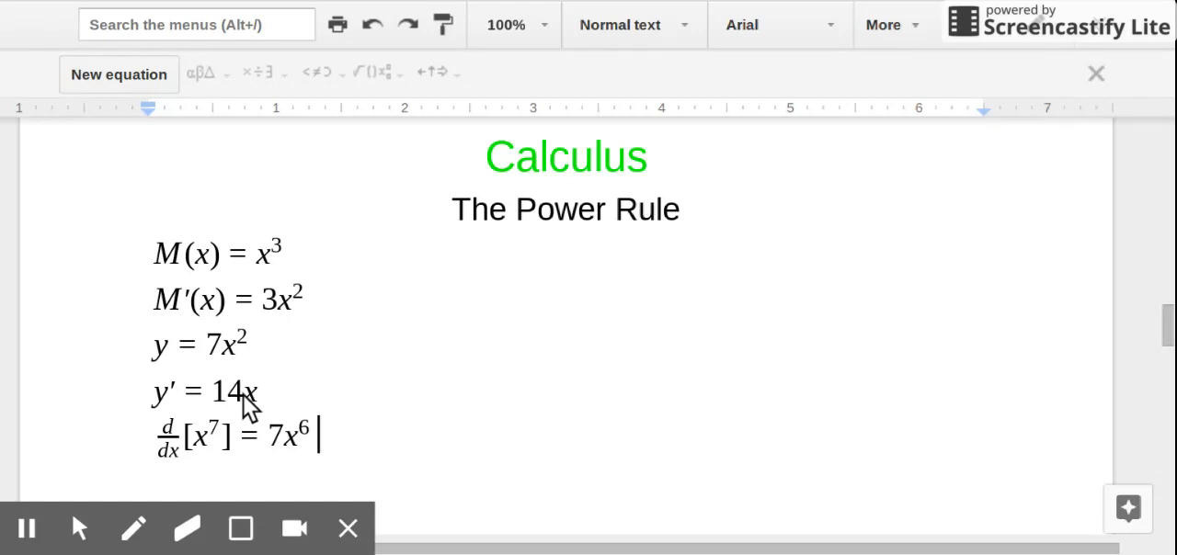
mouse_move(251, 359)
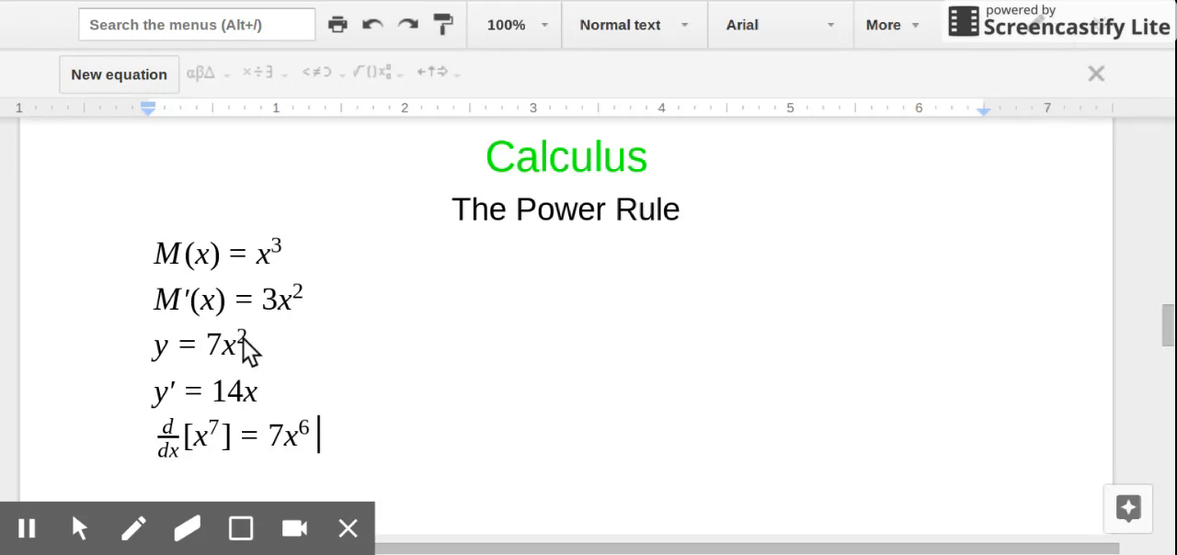
mouse_move(266, 398)
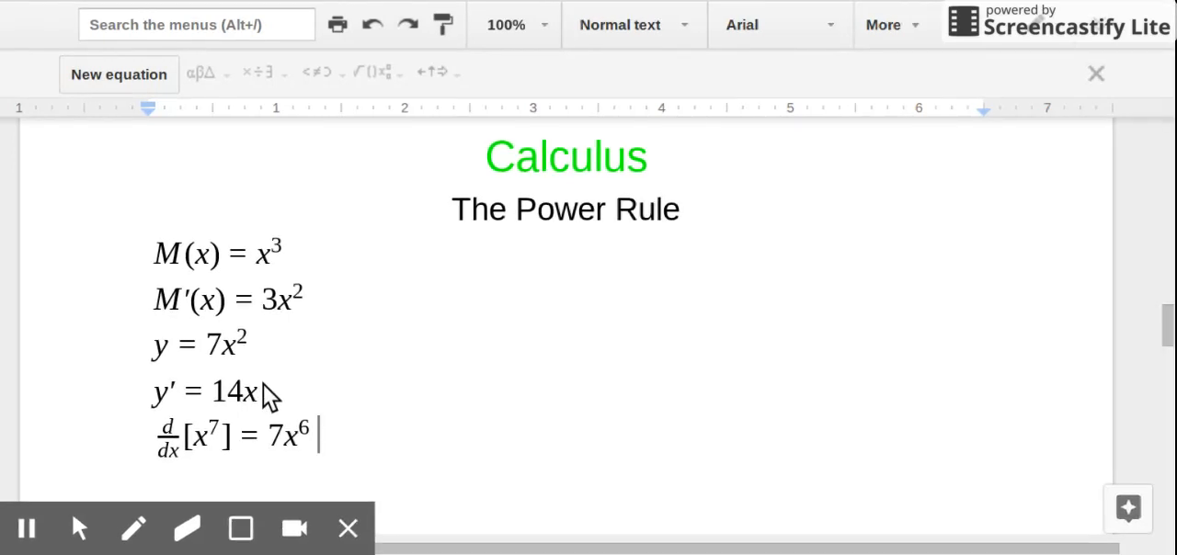
mouse_move(320, 449)
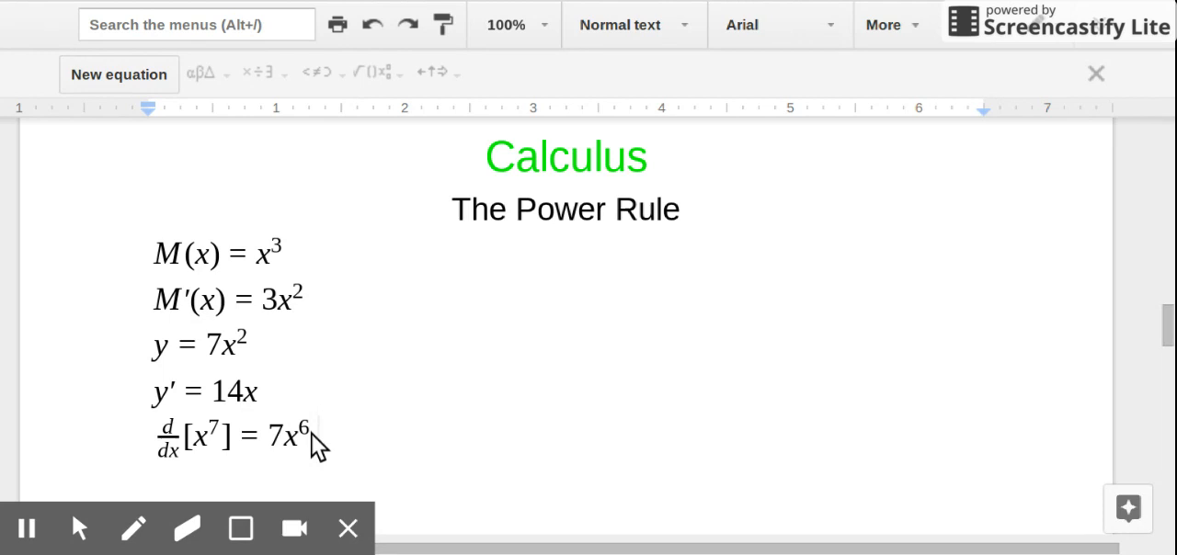
mouse_move(212, 440)
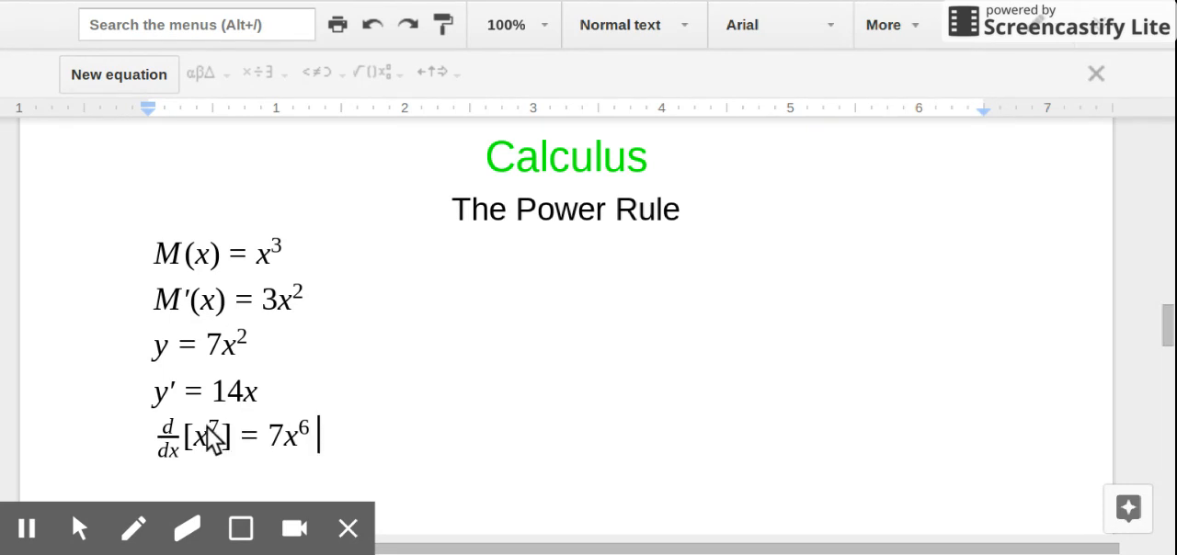
mouse_move(201, 451)
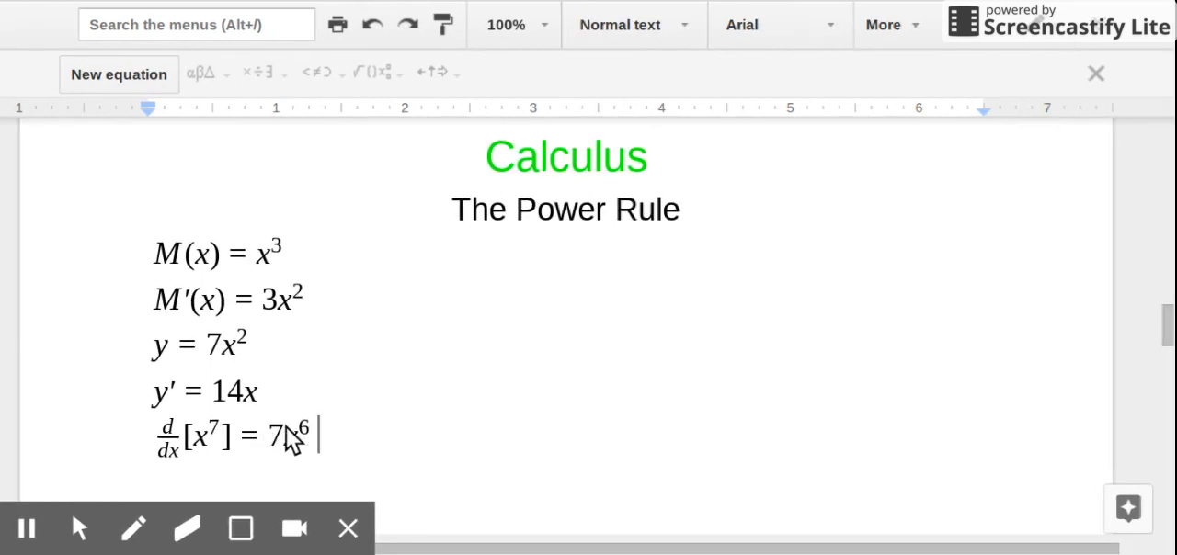
mouse_move(538, 334)
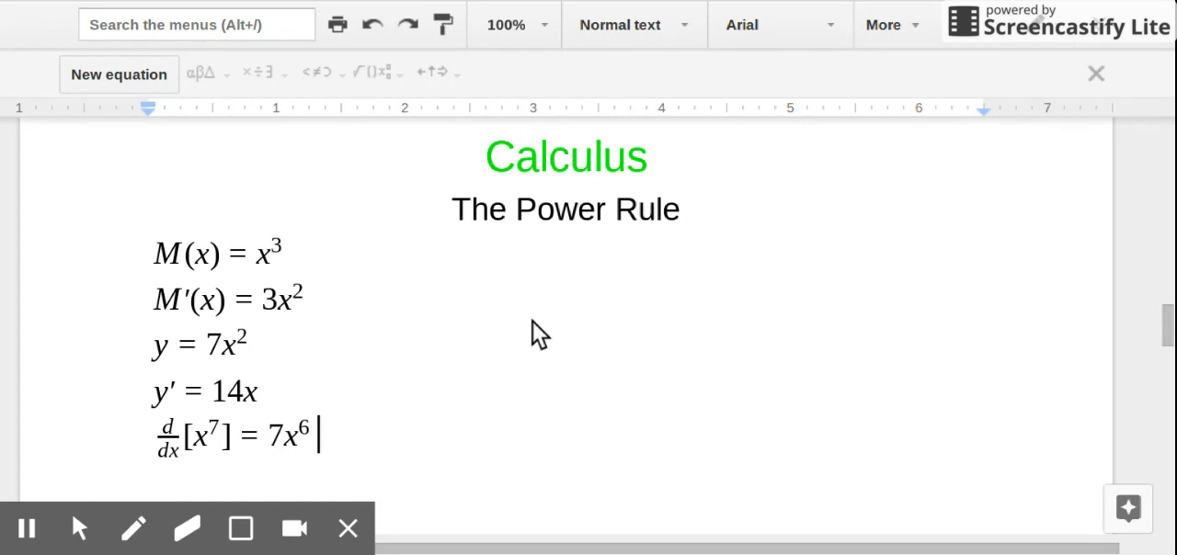
Step: Start a new equation below the x⁷ example for the general rule d/dx[xⁿ] = nxⁿ⁻¹
scroll(down, 3)
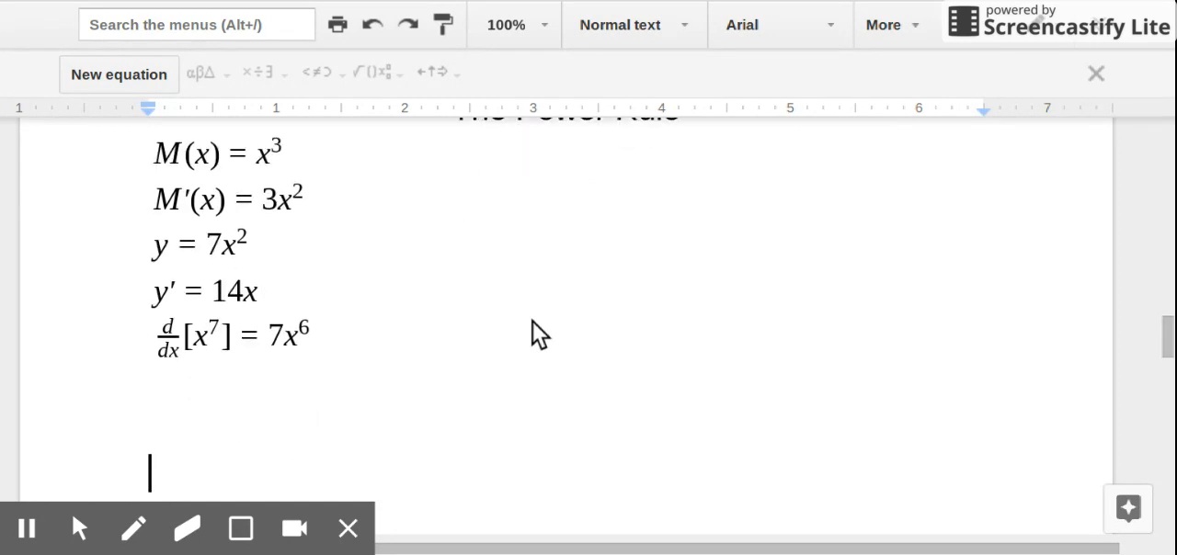
scroll(down, 3)
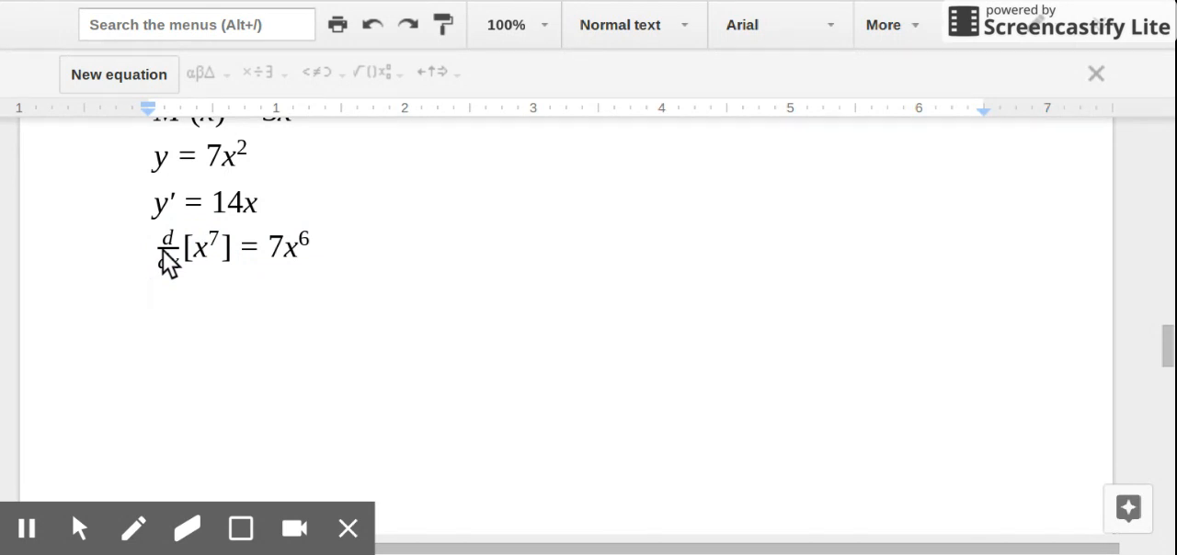
click(118, 74)
text(d/dx[)
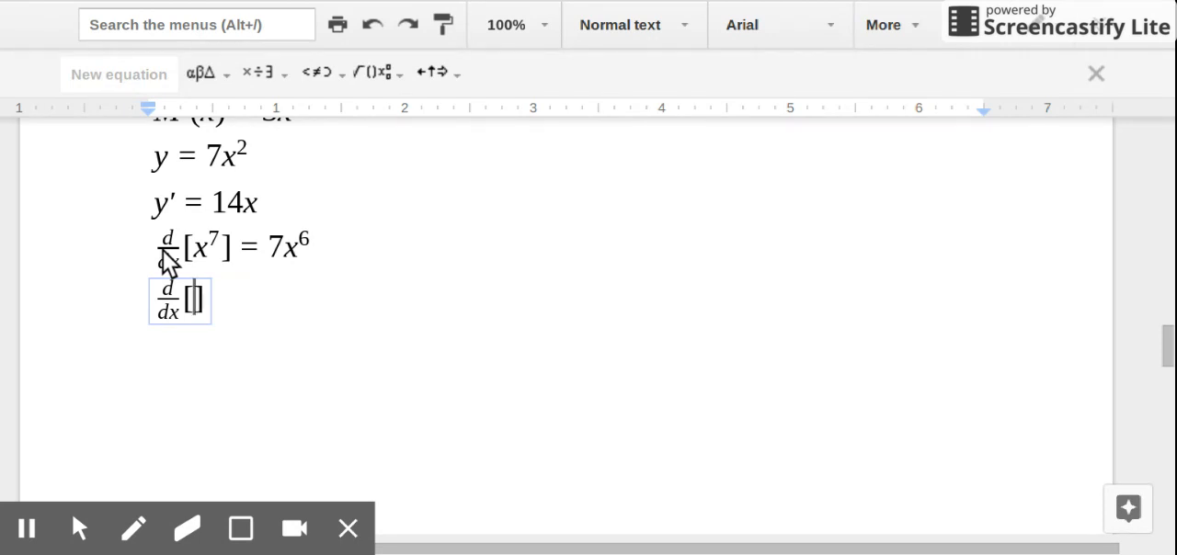
text(x)
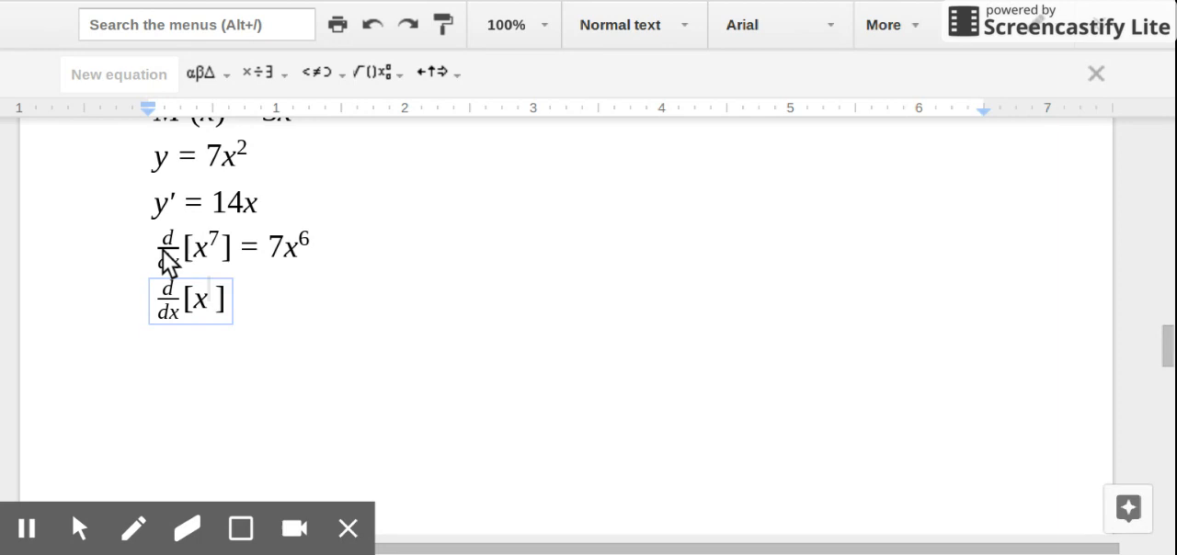
text(n)
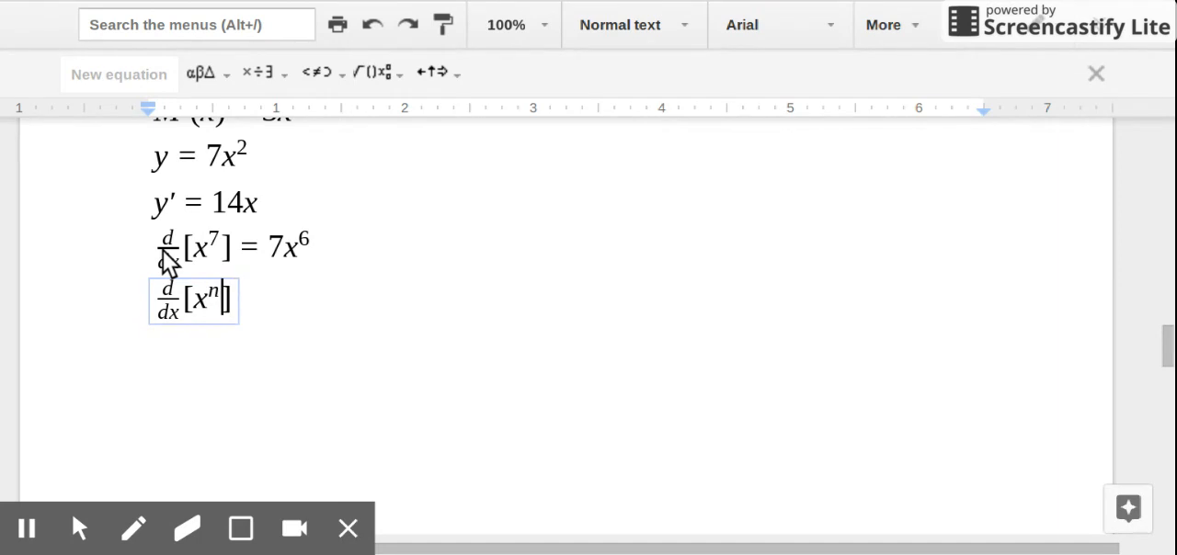
text(=)
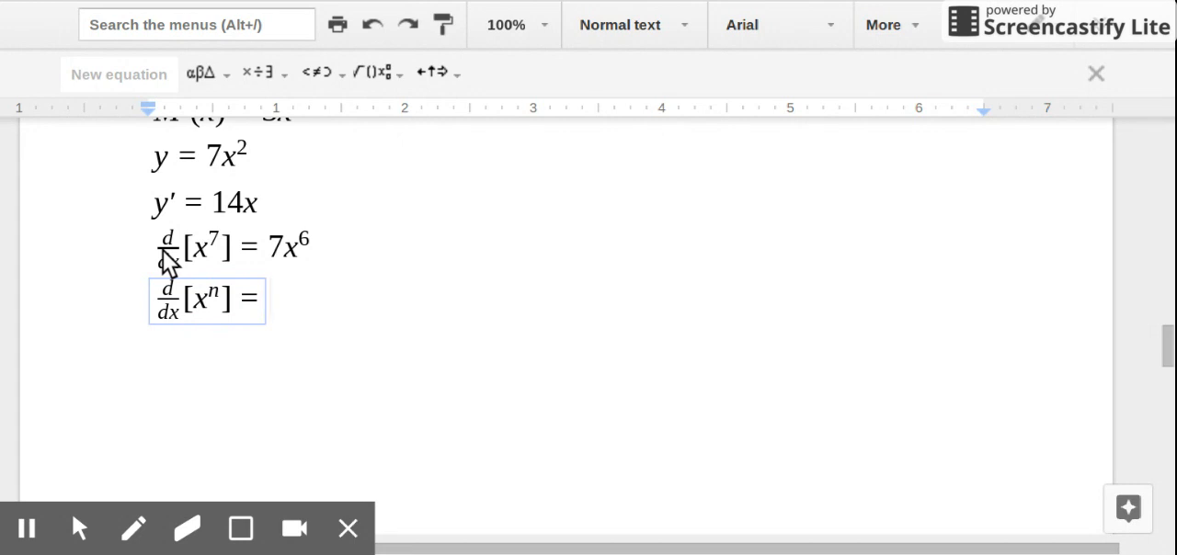
text(n)
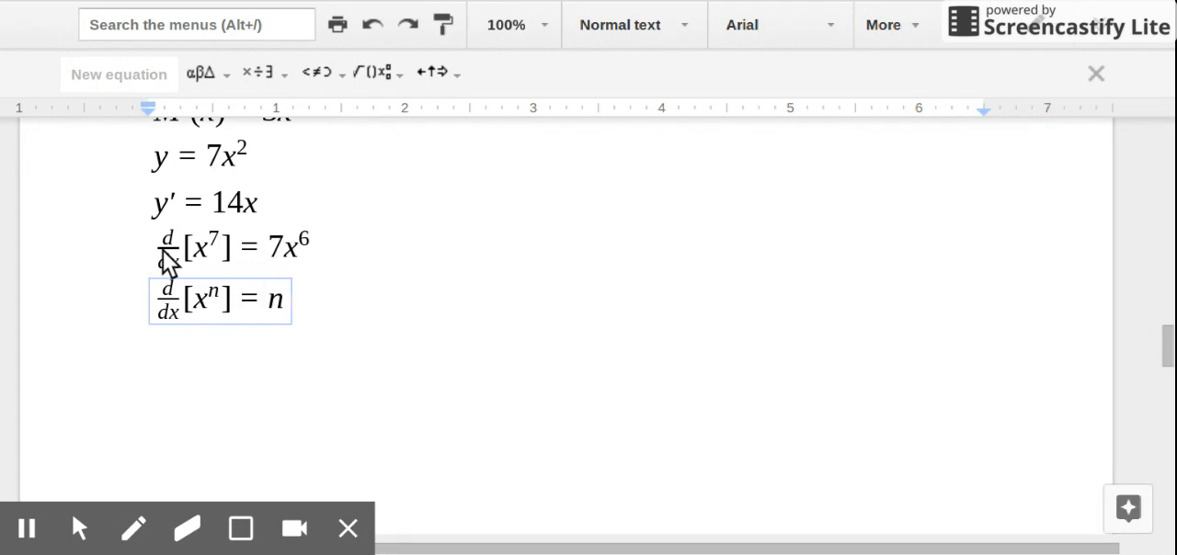
text(x^(n−1)
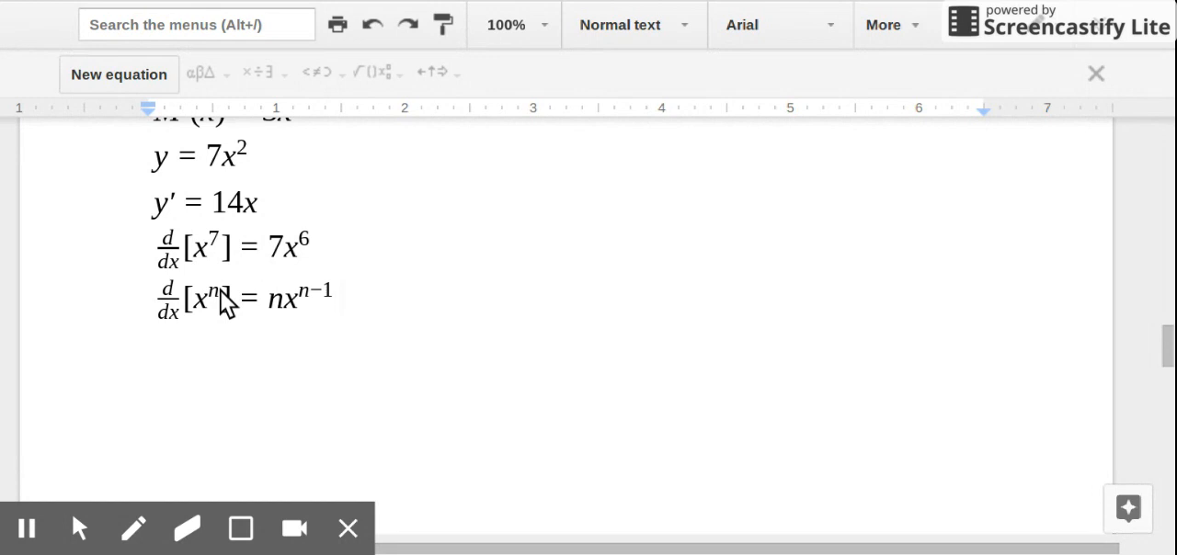
click(340, 297)
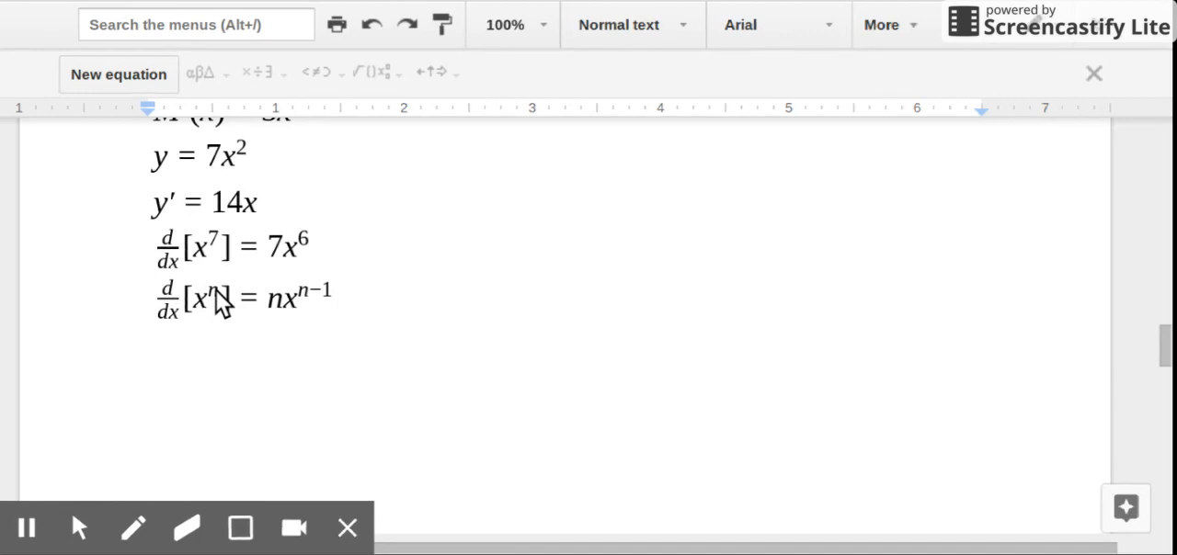
mouse_move(355, 241)
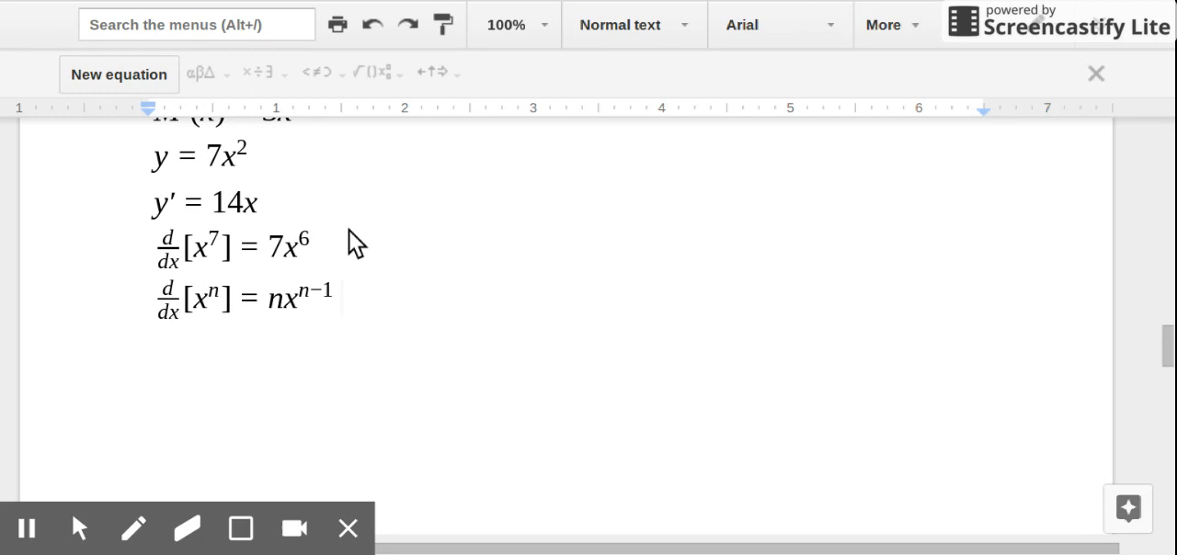
mouse_move(304, 322)
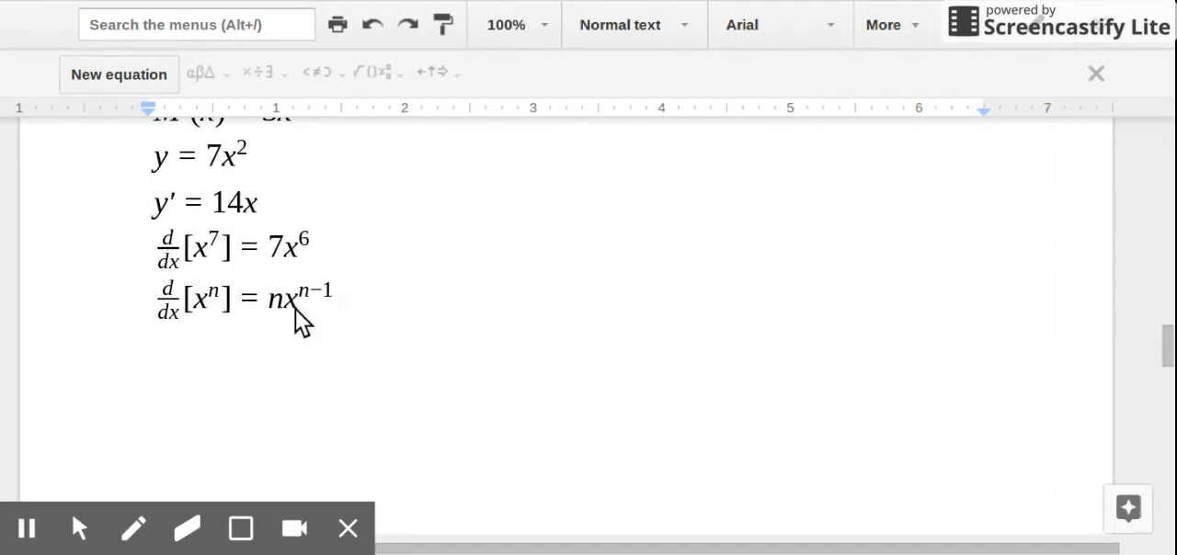
mouse_move(292, 326)
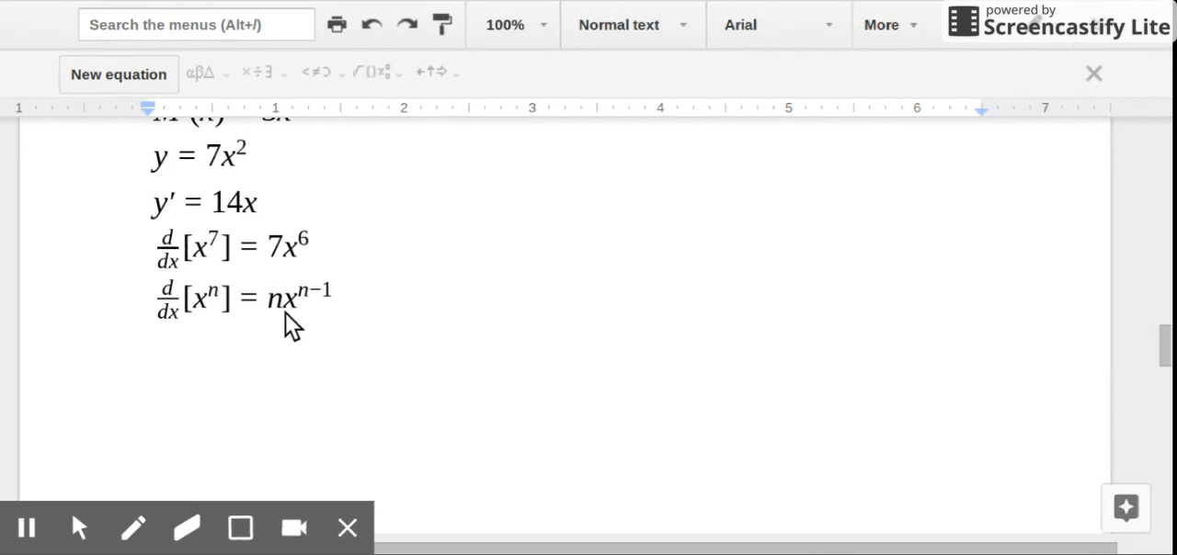
mouse_move(442, 220)
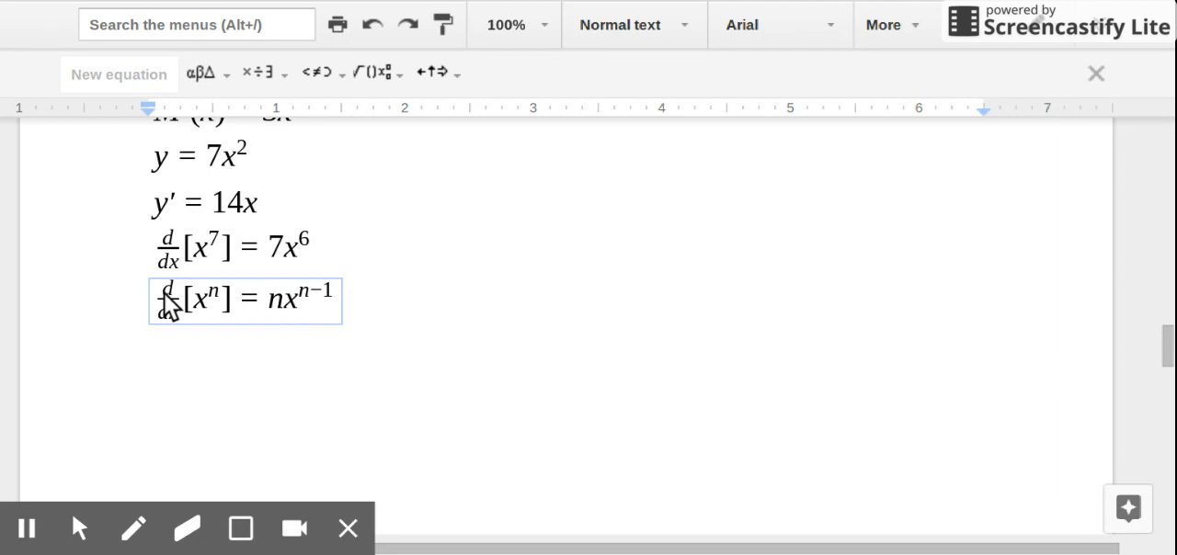
Step: Begin a new equation d/dx[x^(1/2)] = (1/2)x^(1/2−1) = x below the general rule
double_click(193, 299)
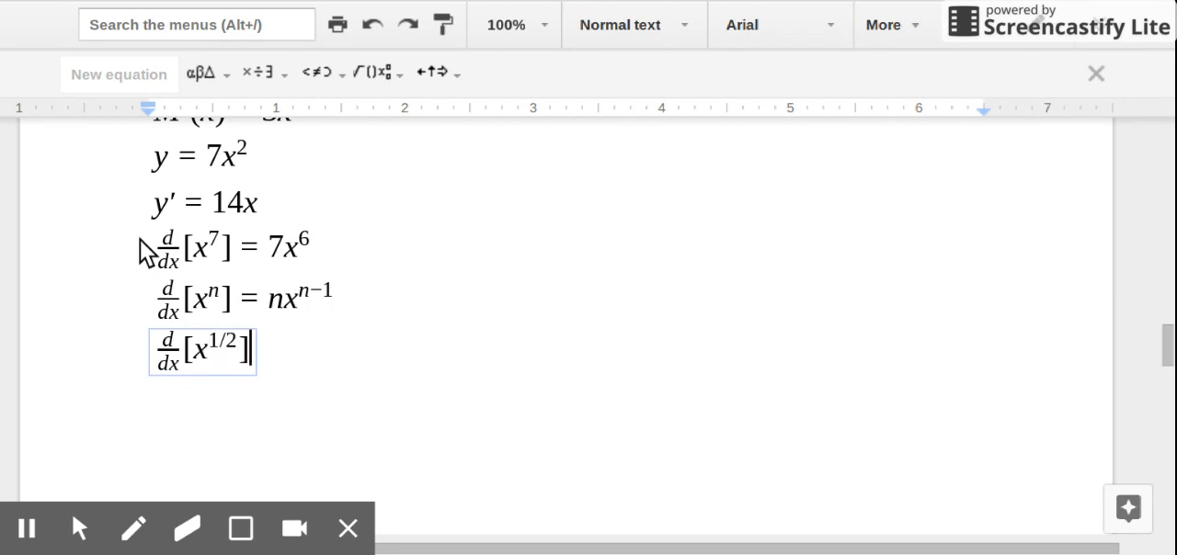
text(=)
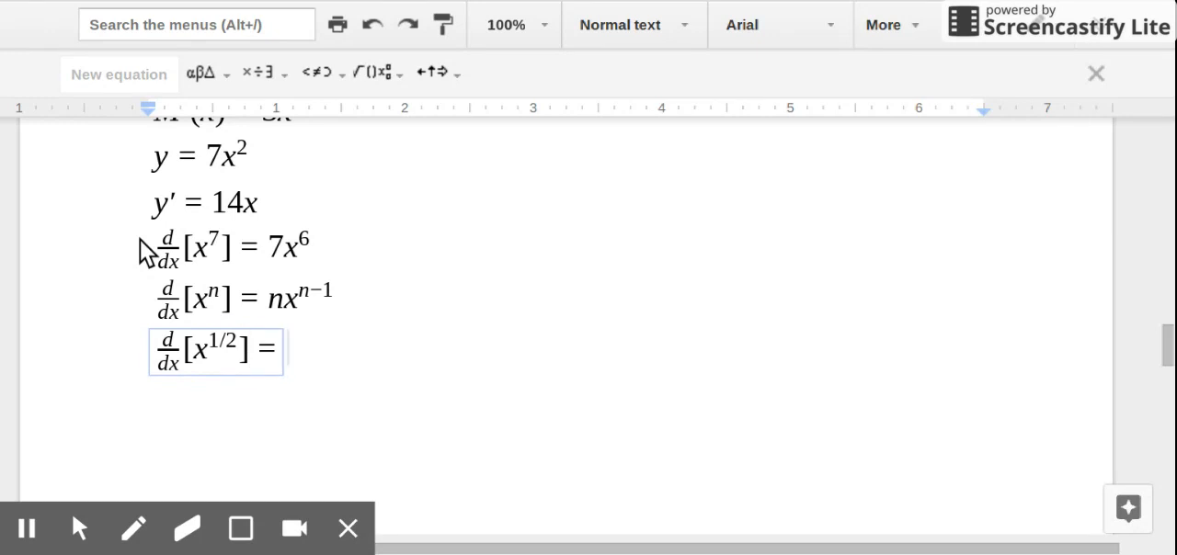
text((1/)
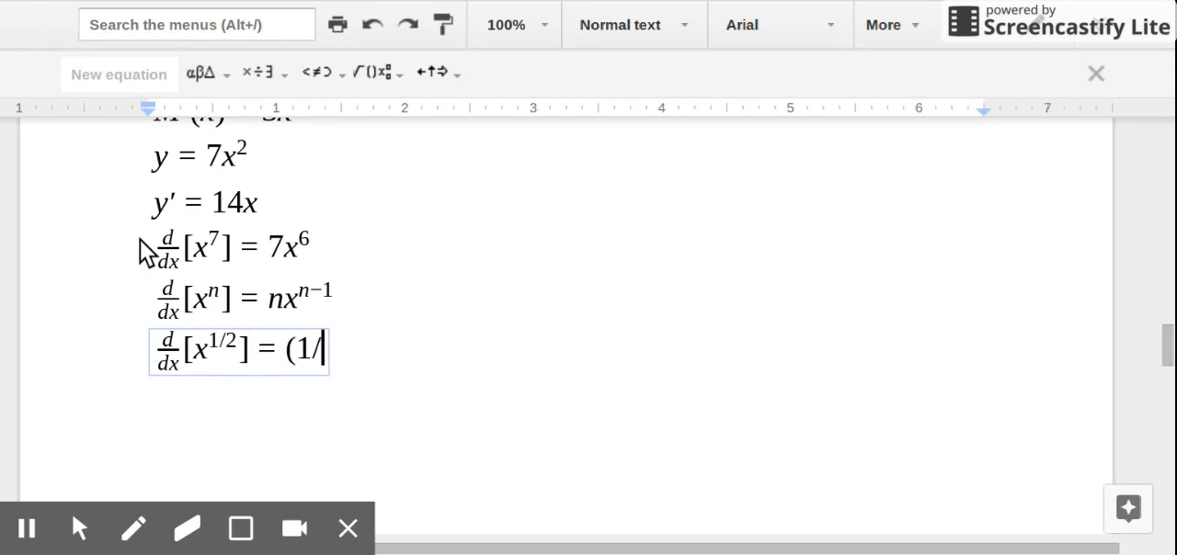
text(2))
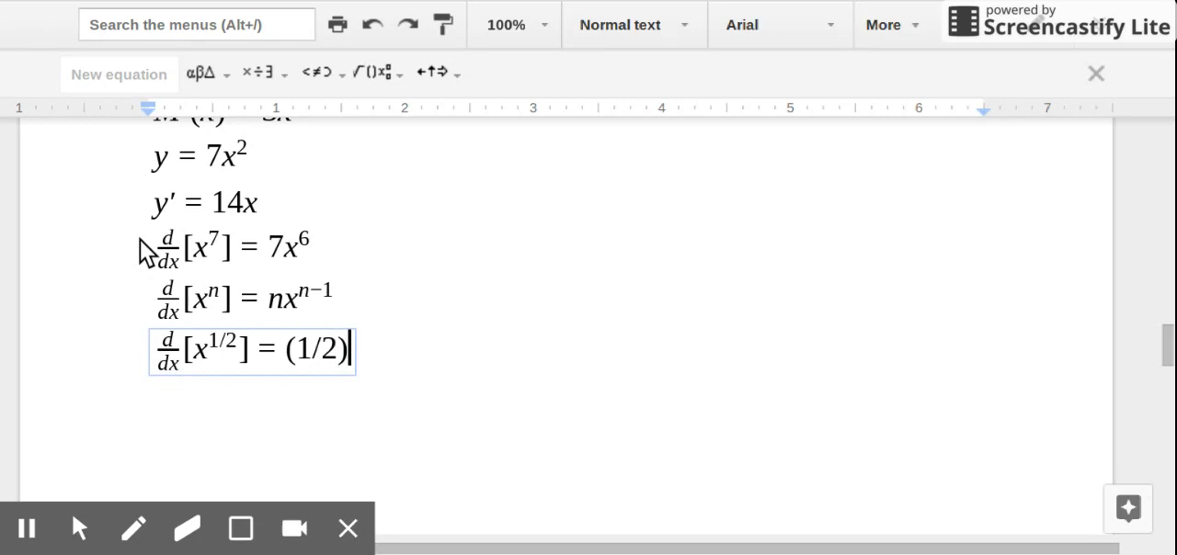
text(x)
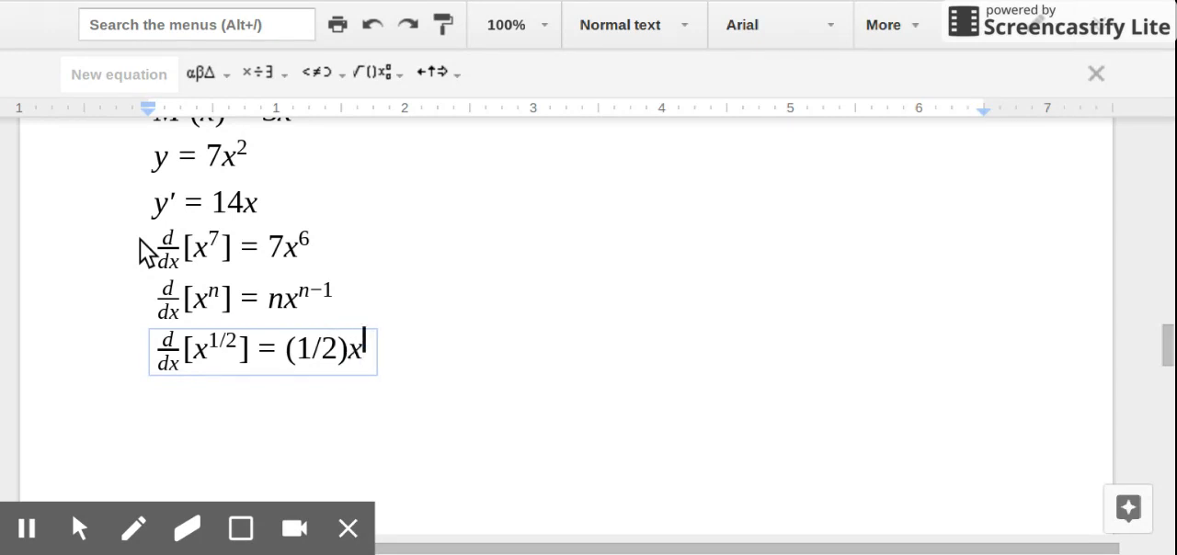
text(()
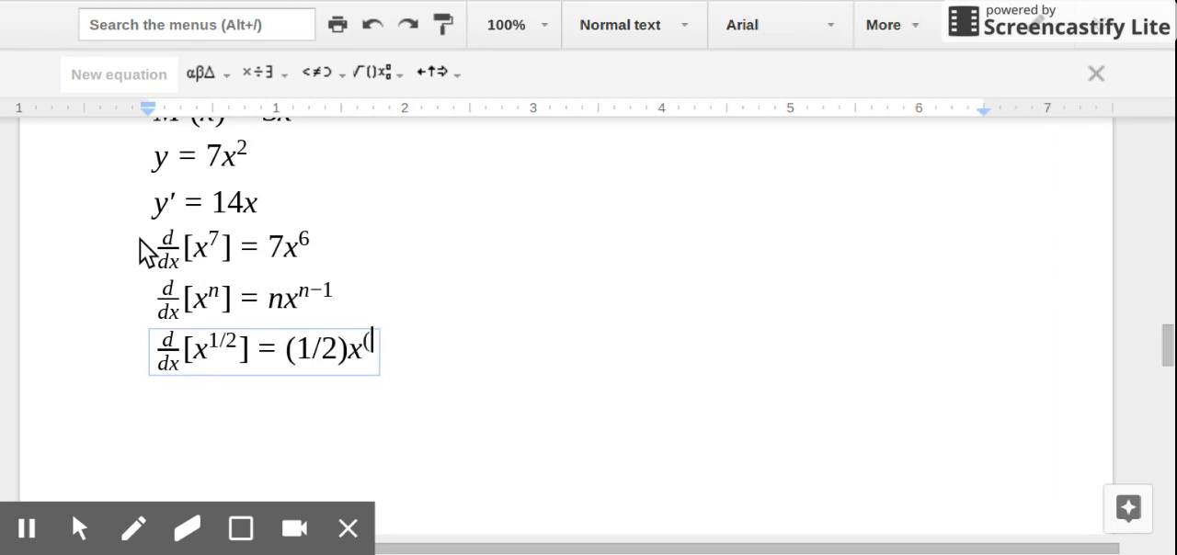
text(1/2)
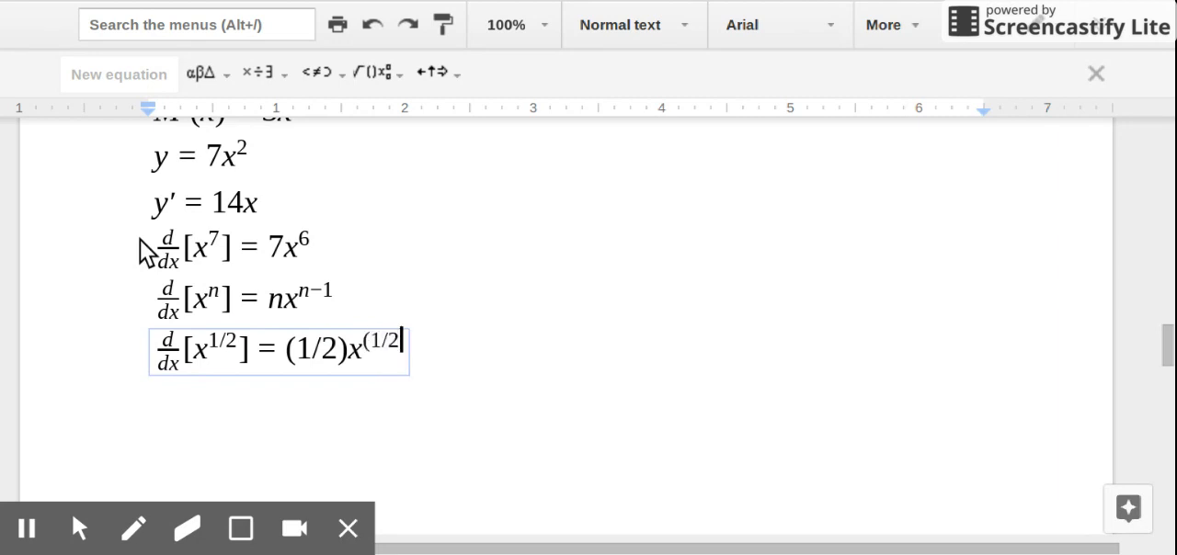
text(-1)
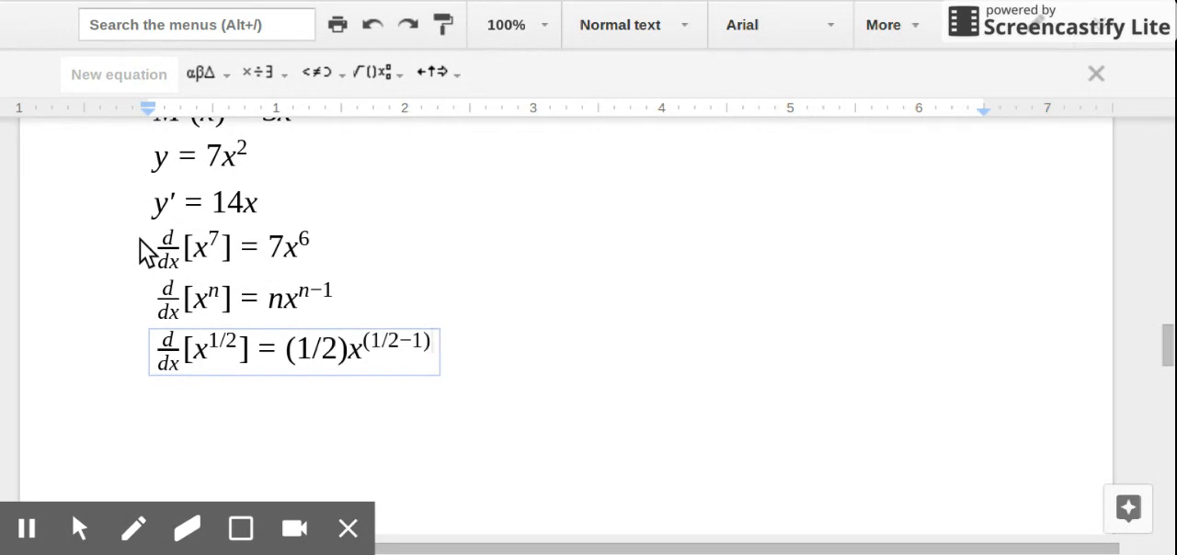
text(=)
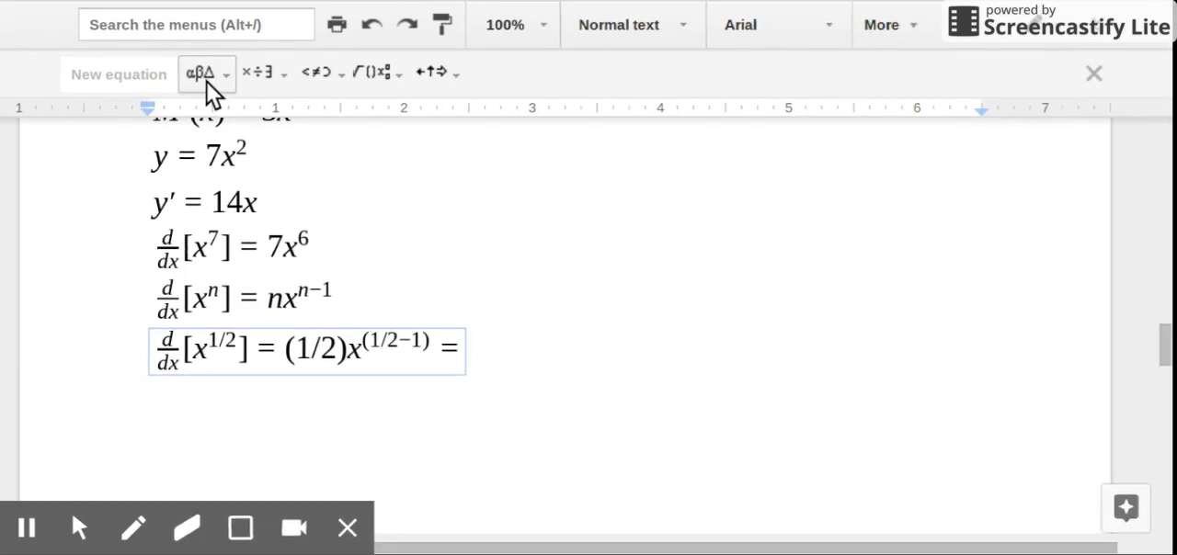
mouse_move(372, 73)
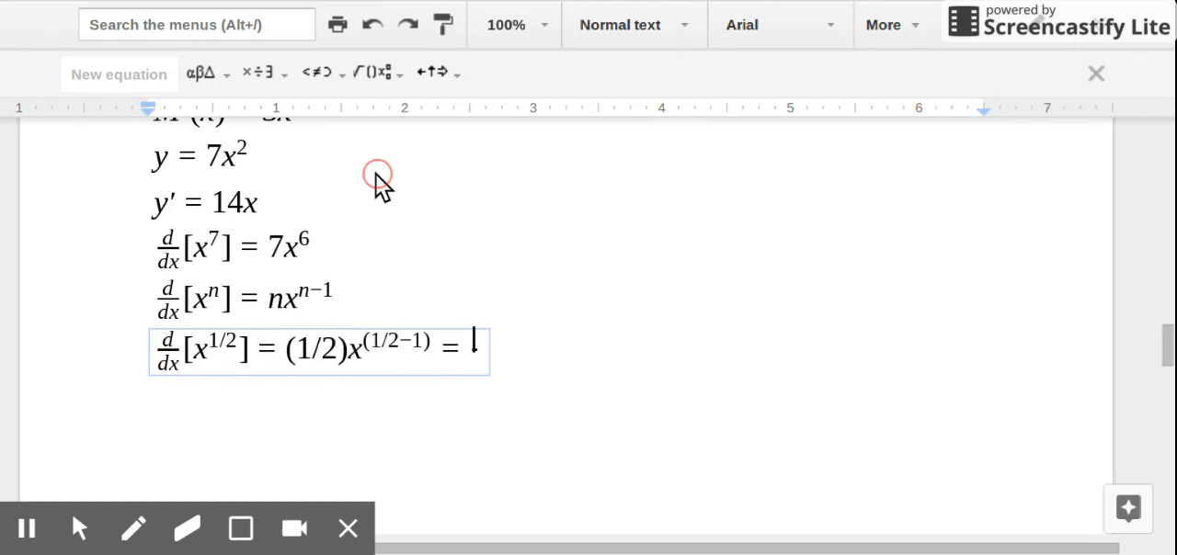
mouse_move(104, 366)
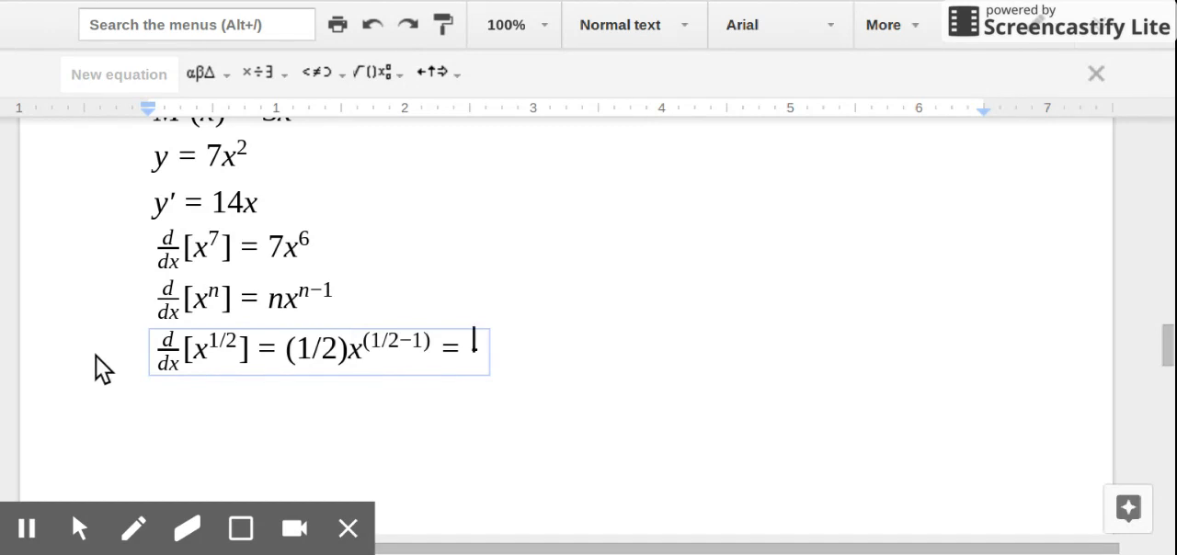
text(x)
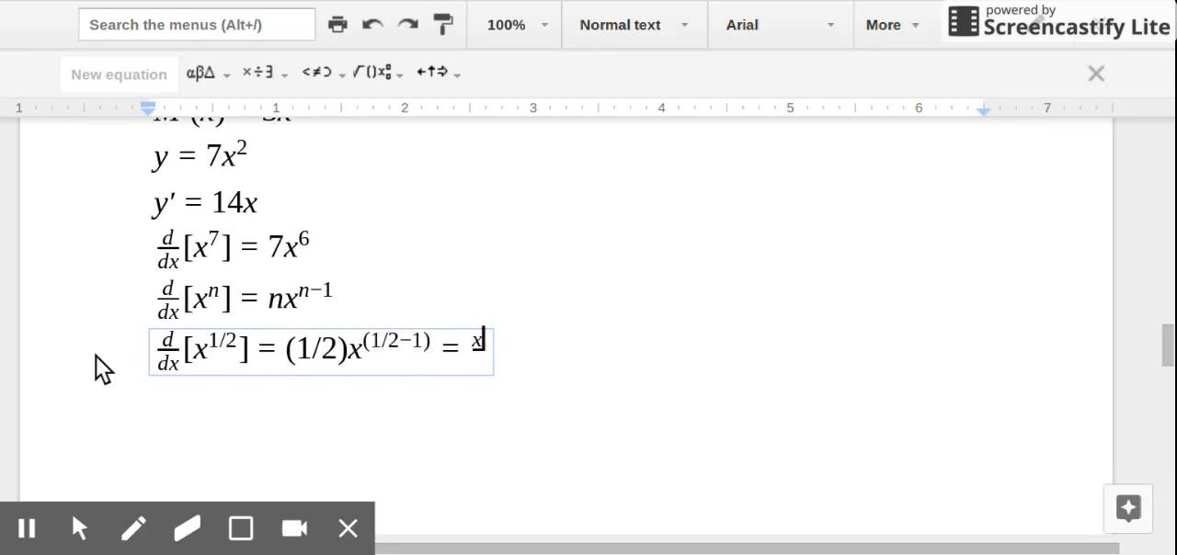
mouse_move(217, 366)
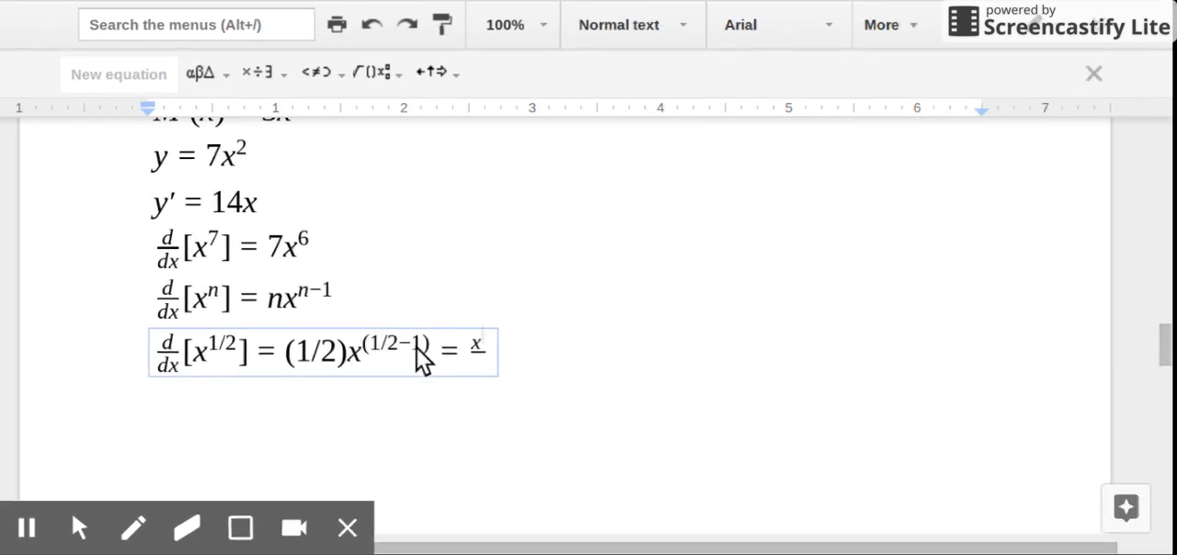
mouse_move(446, 289)
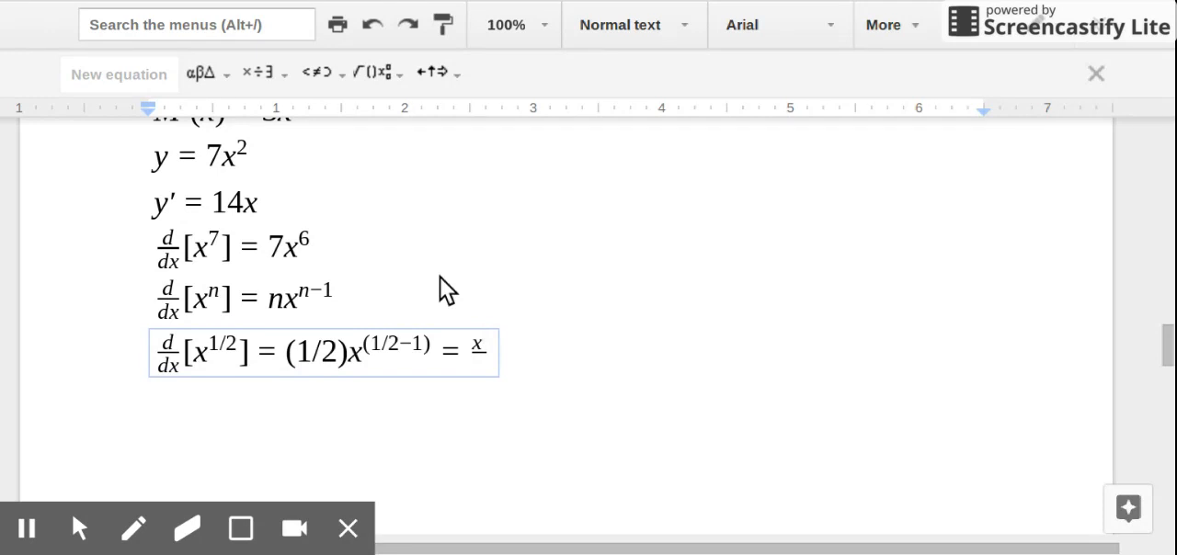
Step: Finish the half-power example with a fraction: x^(−1/2) over 2
text(-1)
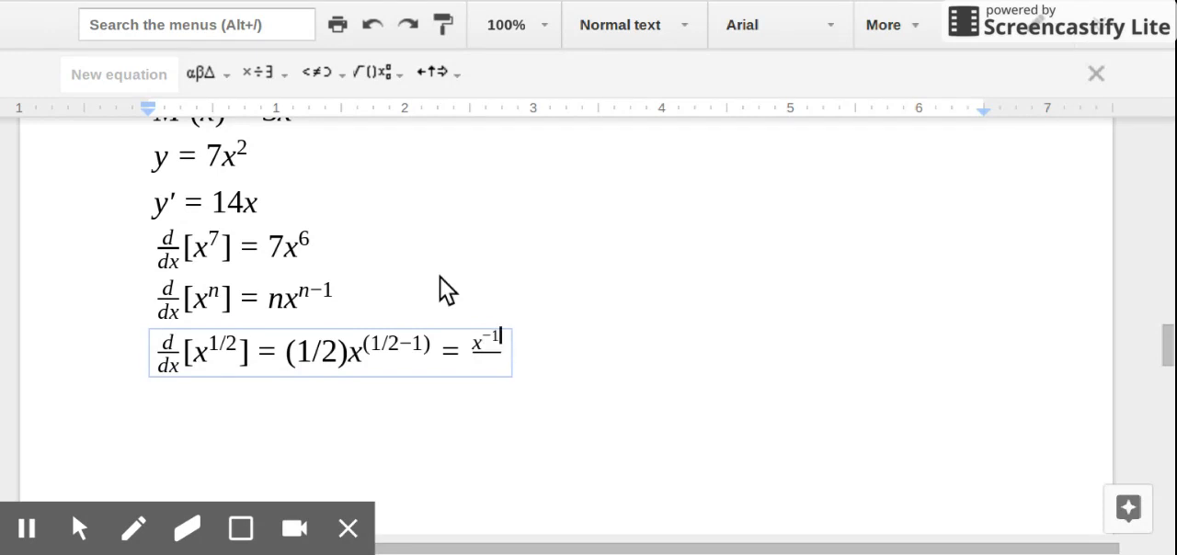
text(/2)
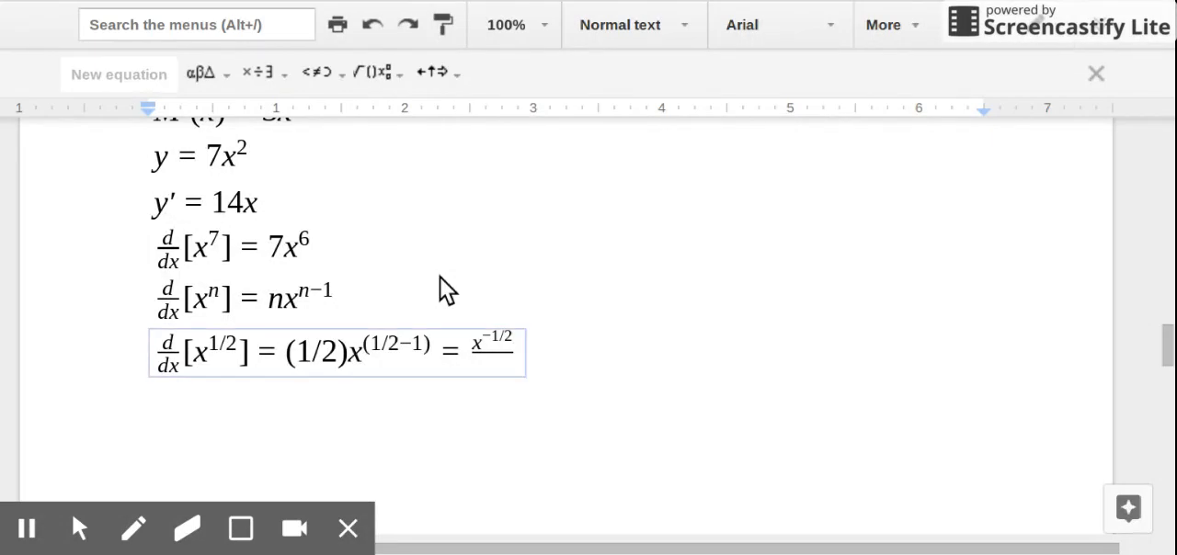
click(493, 368)
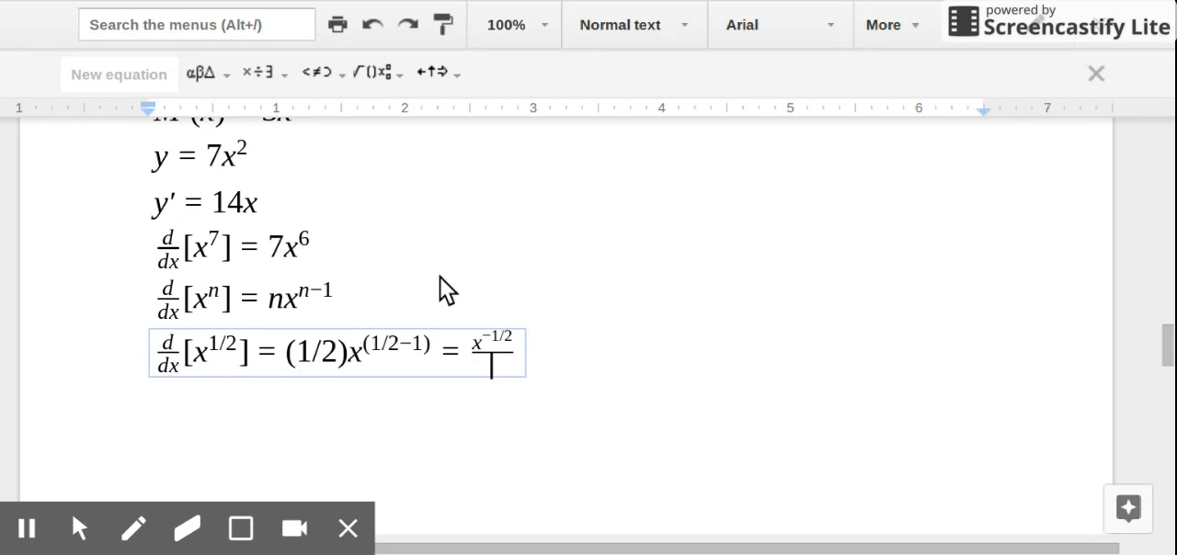
text(2)
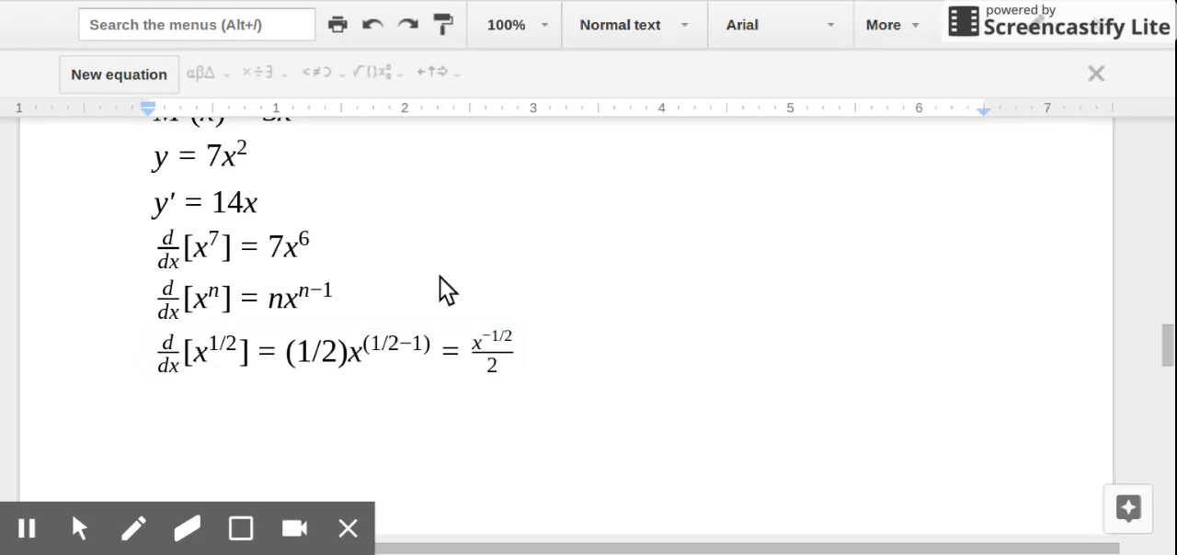
click(336, 352)
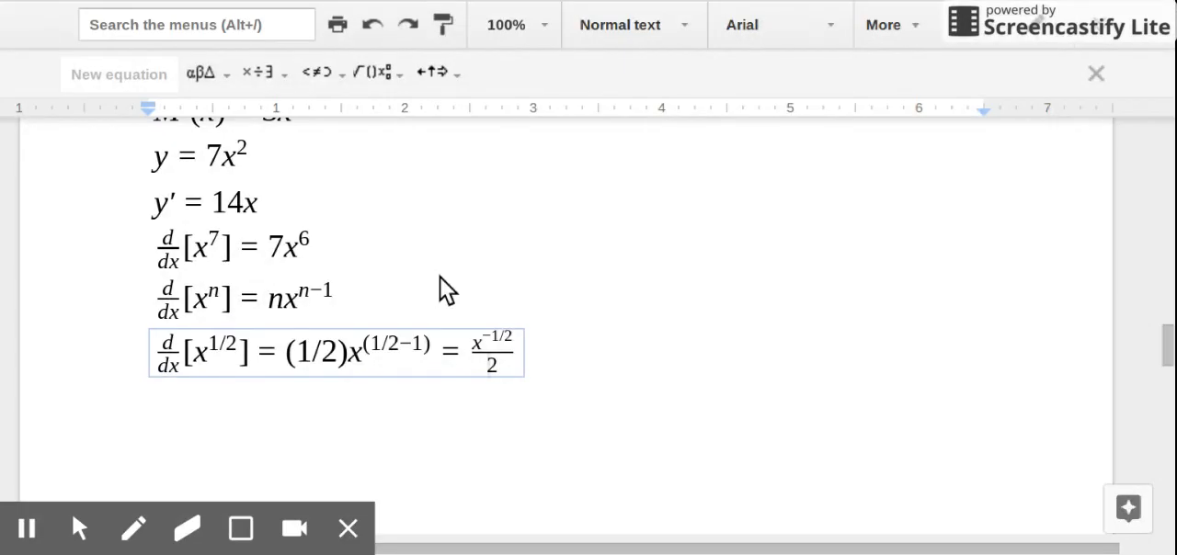
click(502, 366)
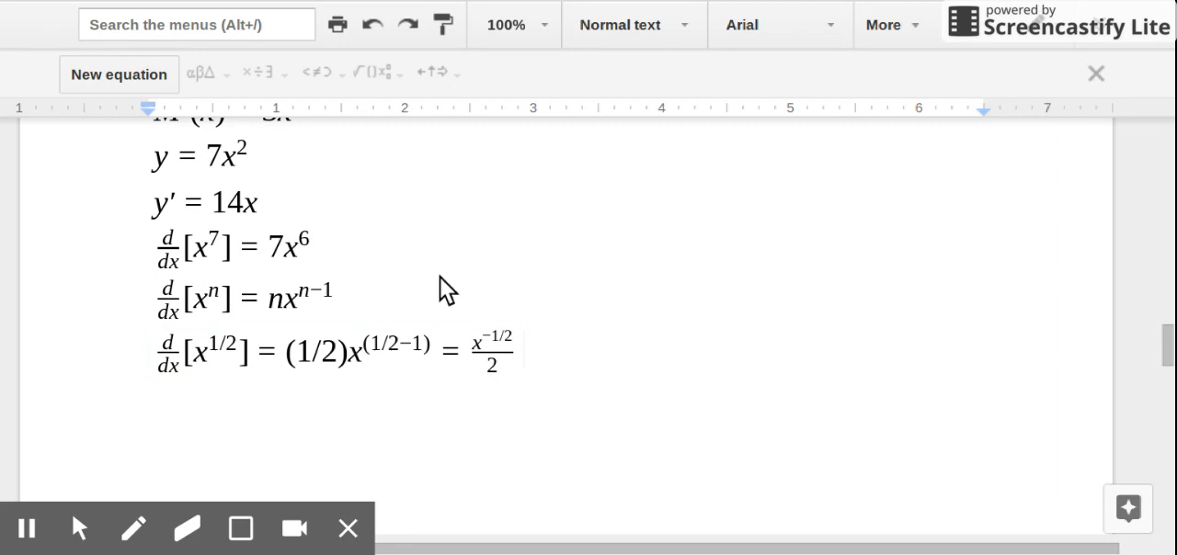
scroll(up, 3)
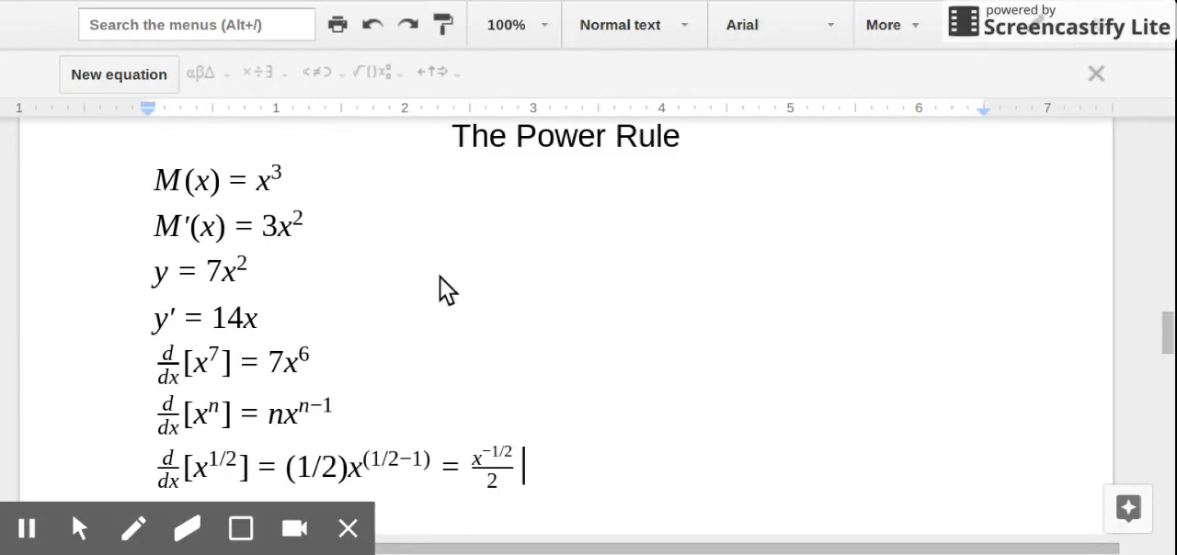
scroll(down, 3)
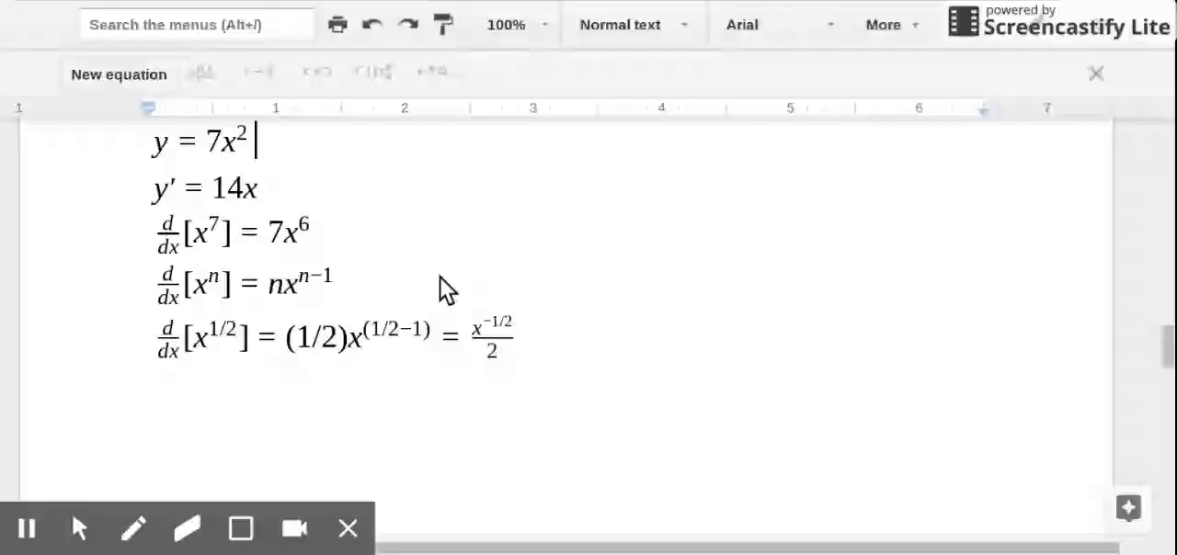
scroll(up, 3)
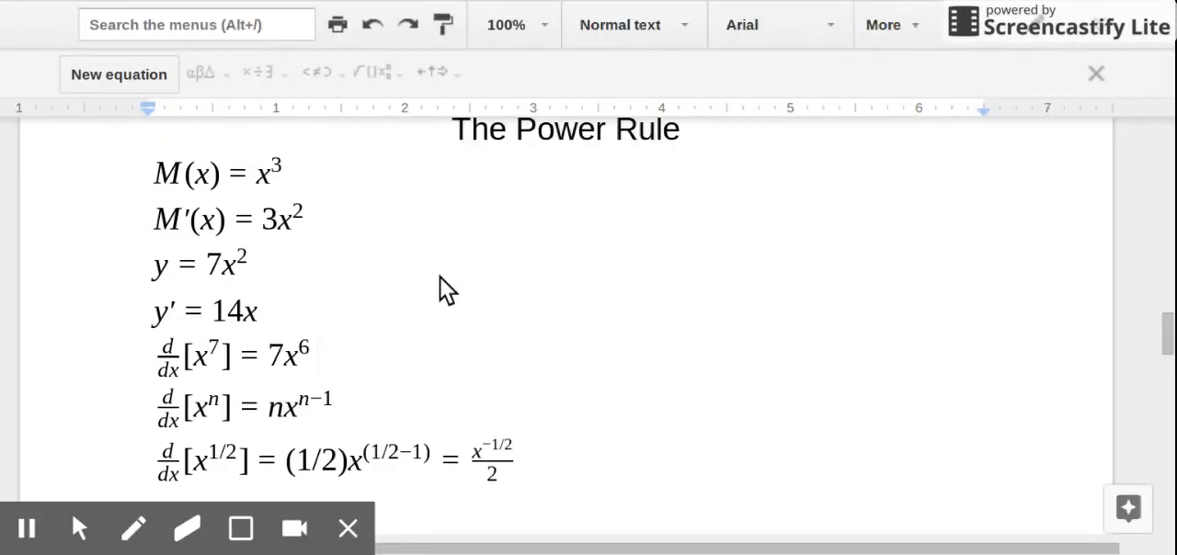